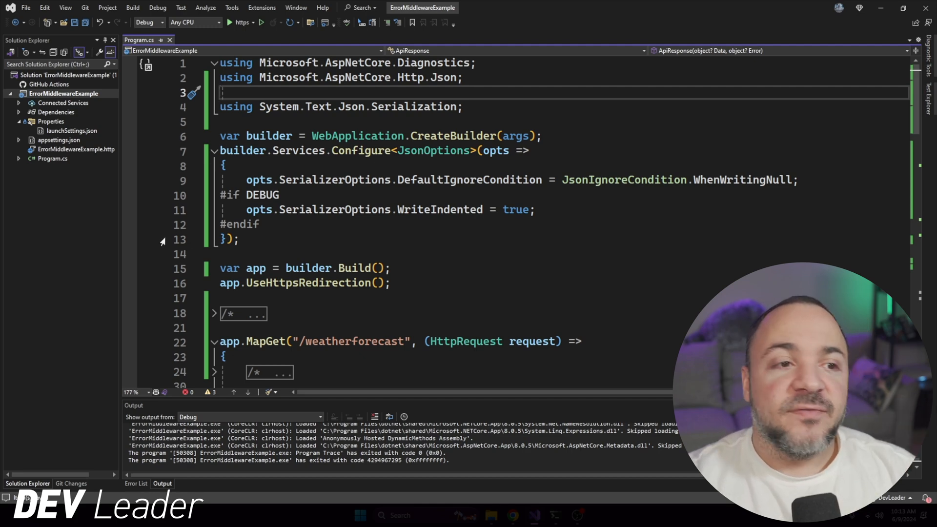
Locate the weatherforecast MapGet handler and its return block in Program.cs
drag(245, 180, 239, 239)
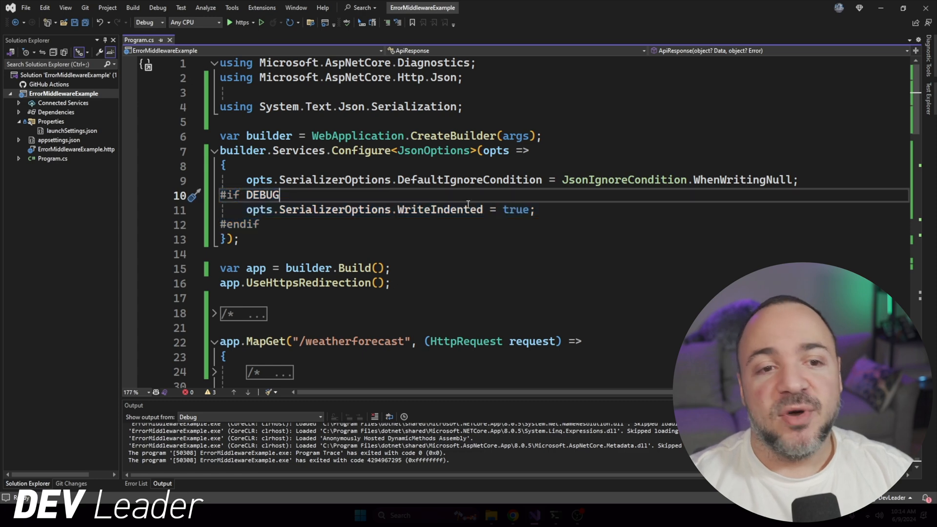
mouse_move(563, 193)
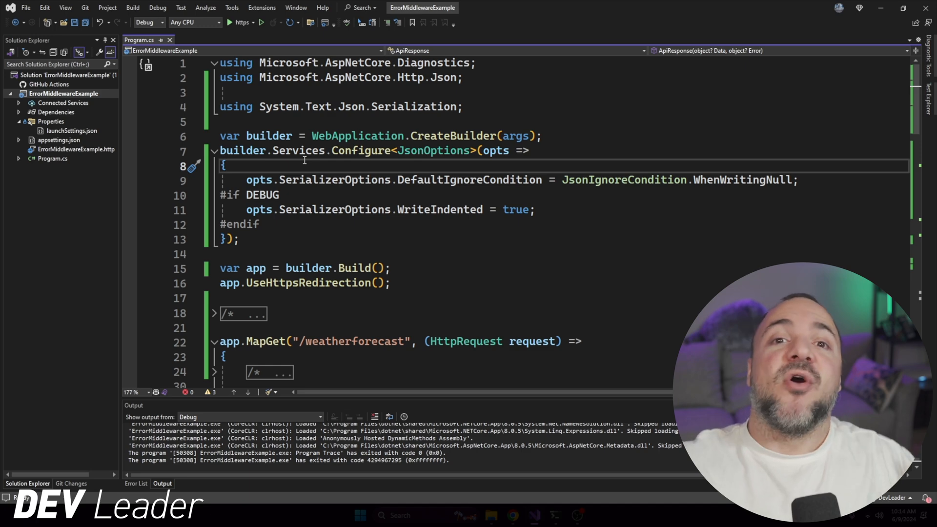
mouse_move(460, 209)
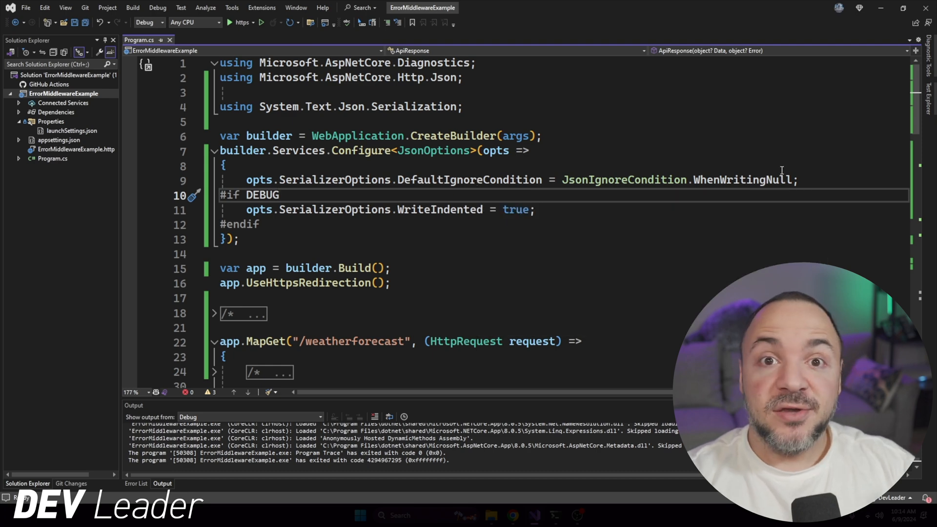
drag(246, 179, 239, 239)
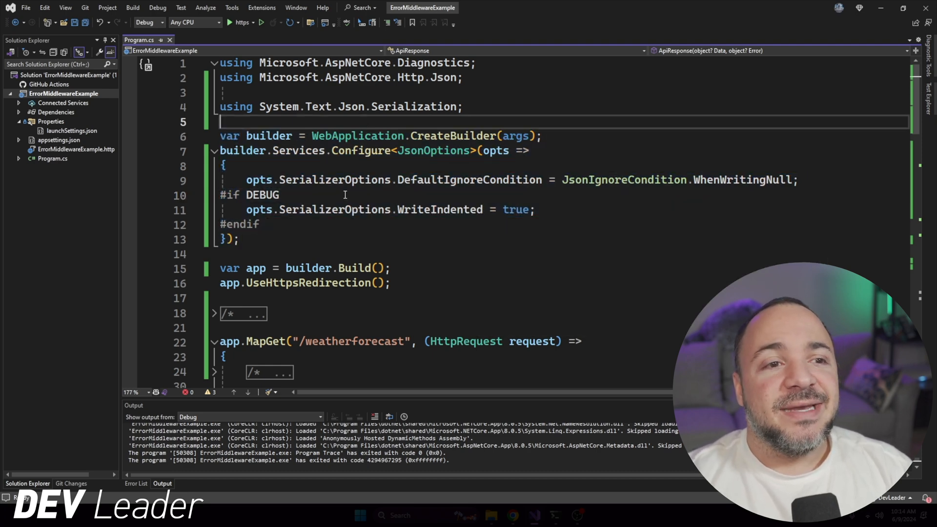
scroll(down, 3)
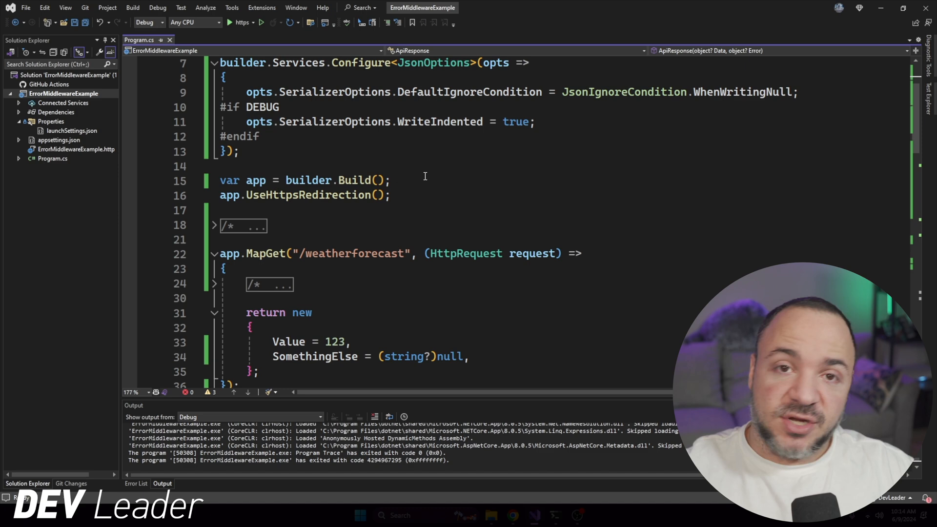
mouse_move(386, 260)
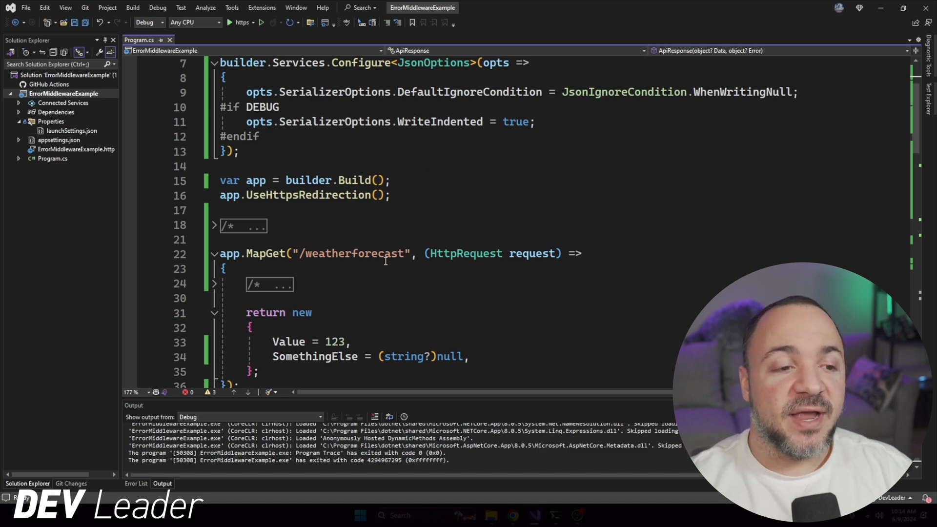
double_click(355, 253)
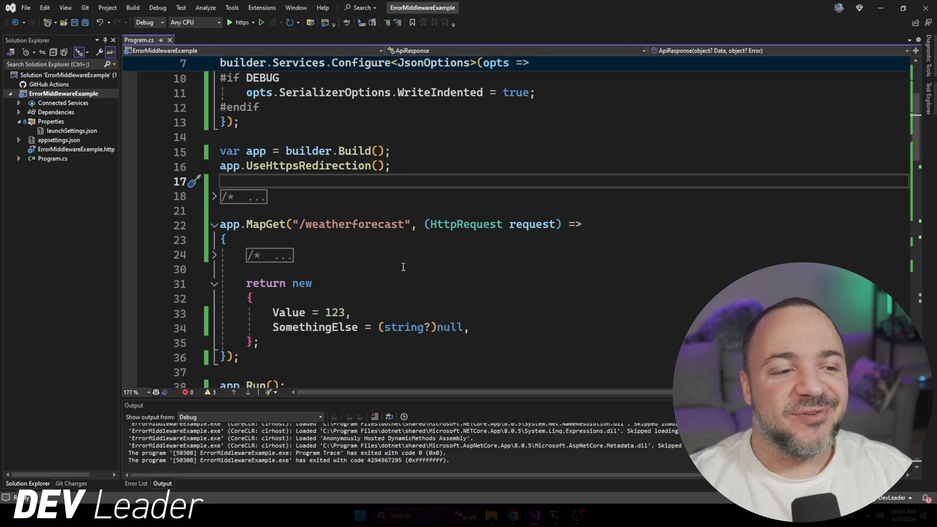
drag(247, 283, 258, 342)
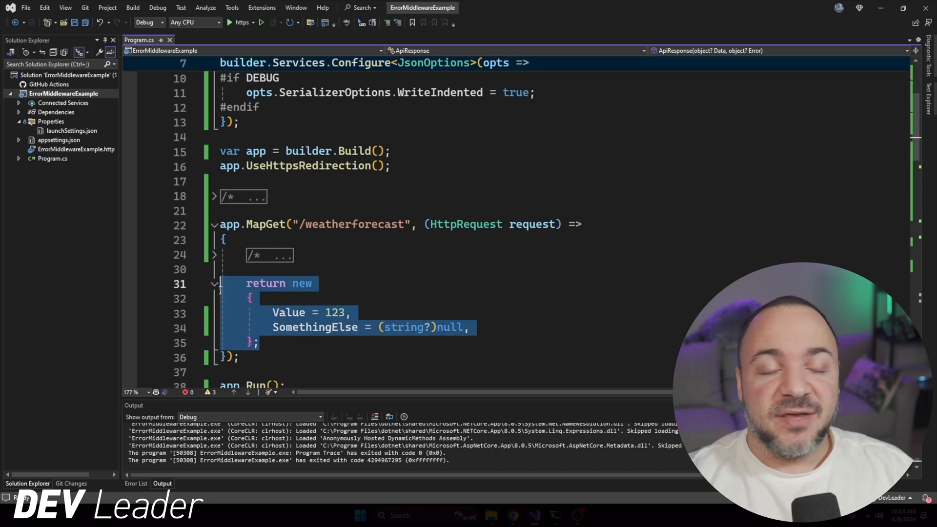
click(354, 269)
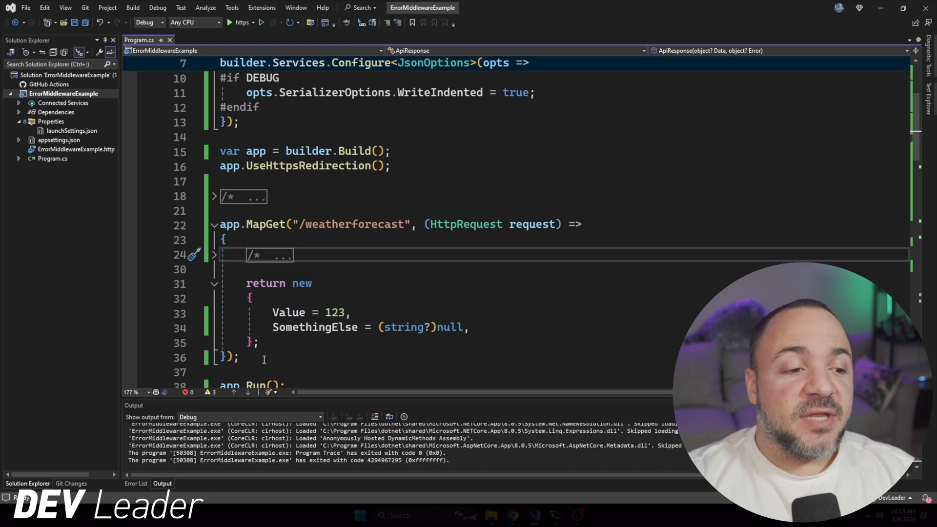
drag(224, 269, 257, 344)
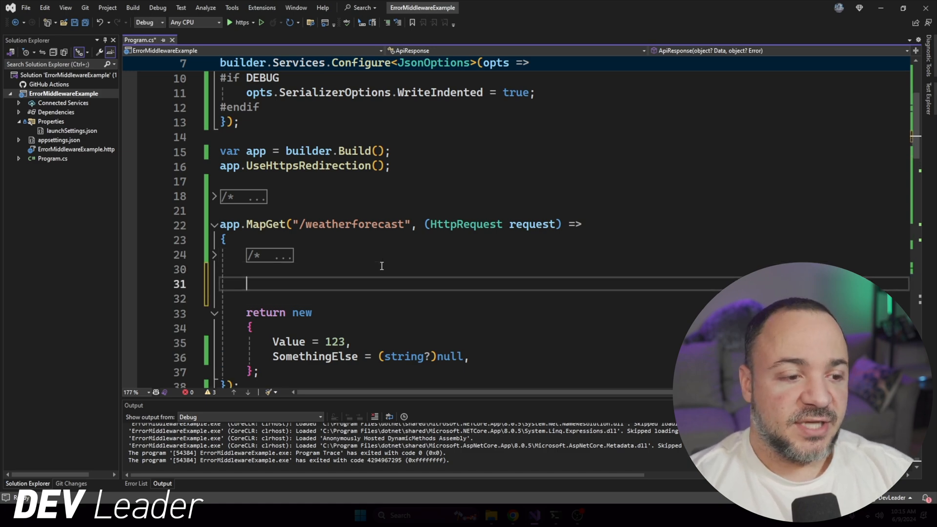
Add throw new InvalidOperationException("oh no!"); before the endpoint's return
text(throw new In)
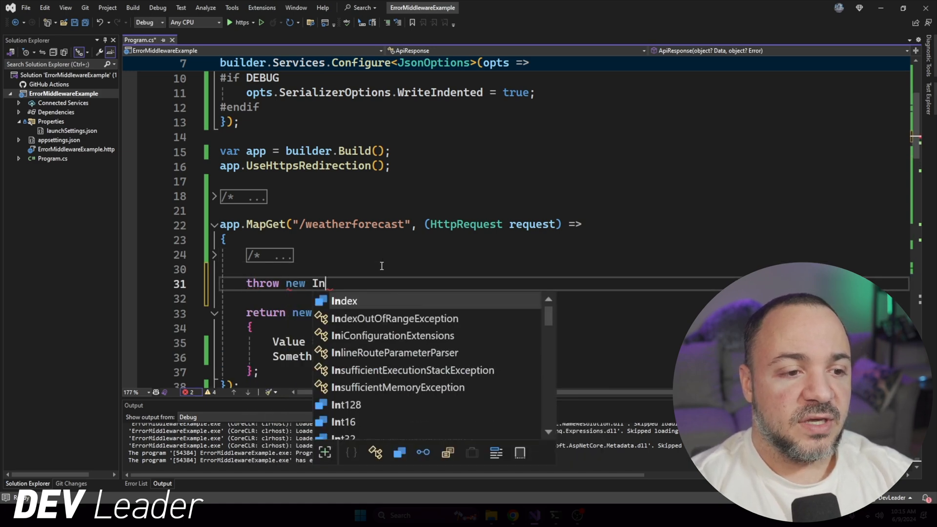
text(validOperationException()
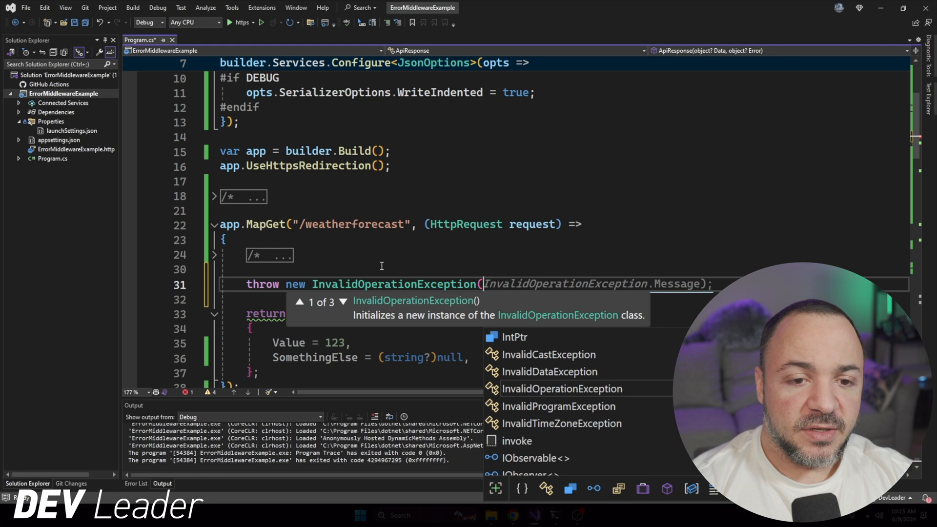
text("");)
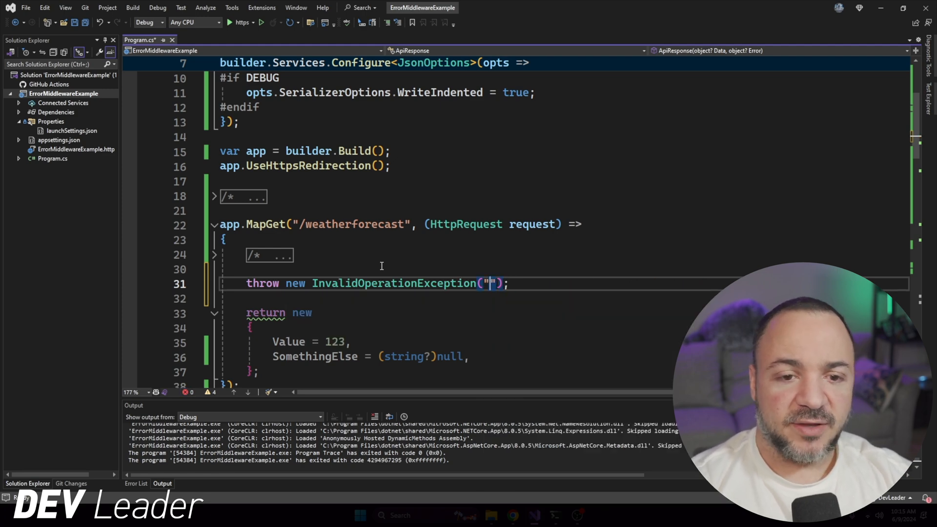
text(oh no!)
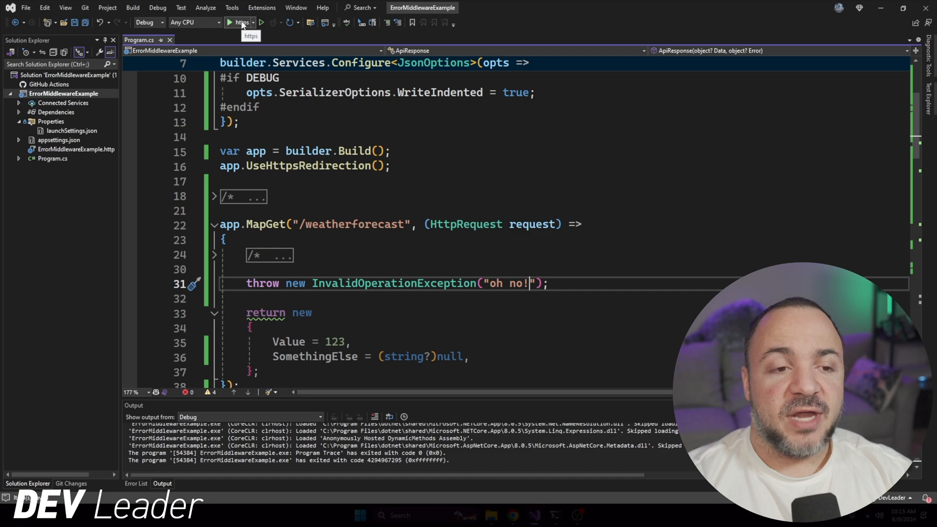
mouse_move(240, 22)
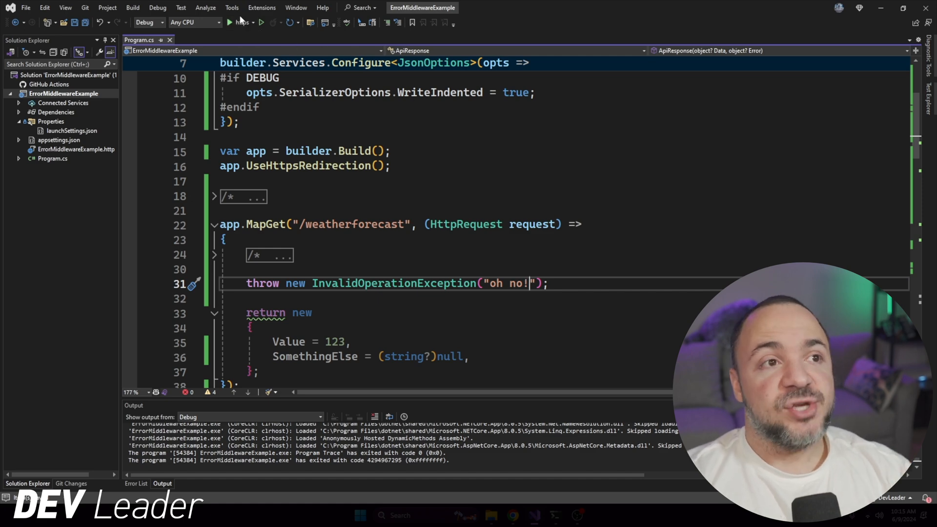
mouse_move(239, 22)
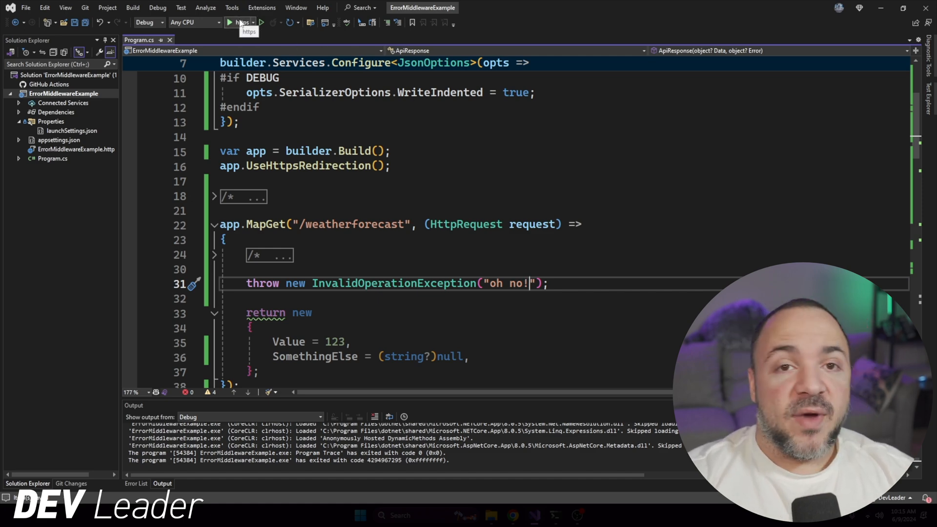
Run the API under the debugger, continue past the oh no! exception to the browser error page, then return to the session
click(228, 22)
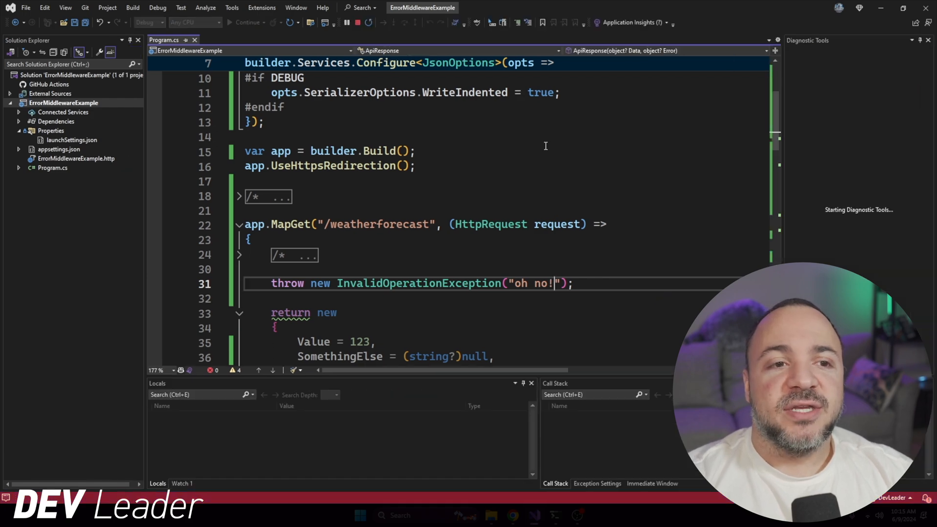
click(231, 23)
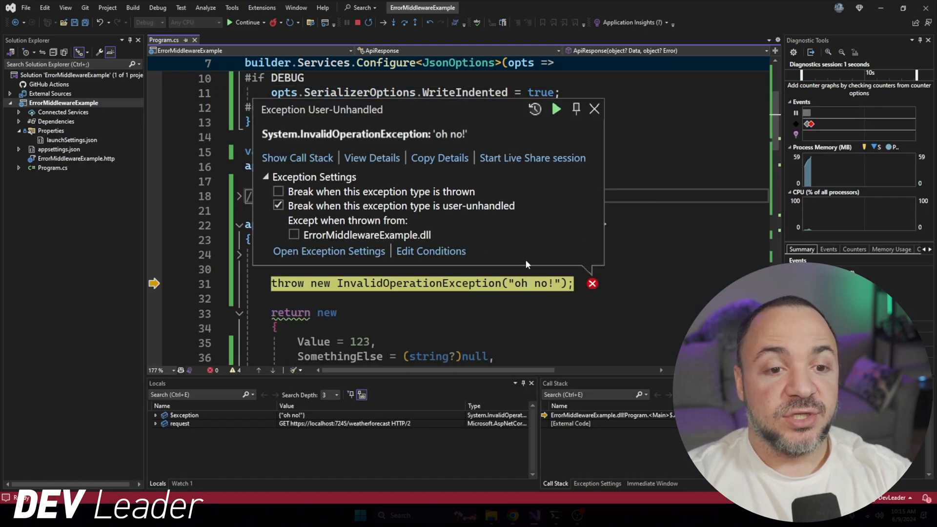
click(245, 22)
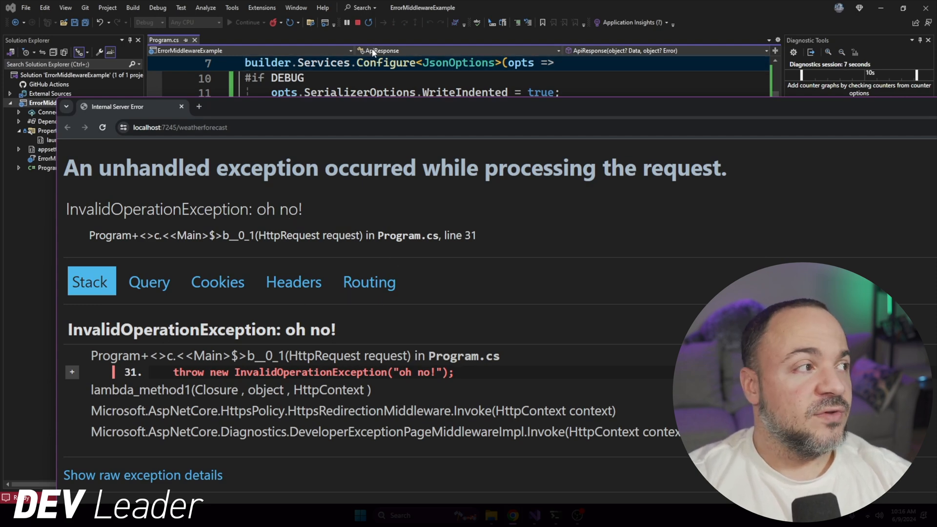
mouse_move(389, 155)
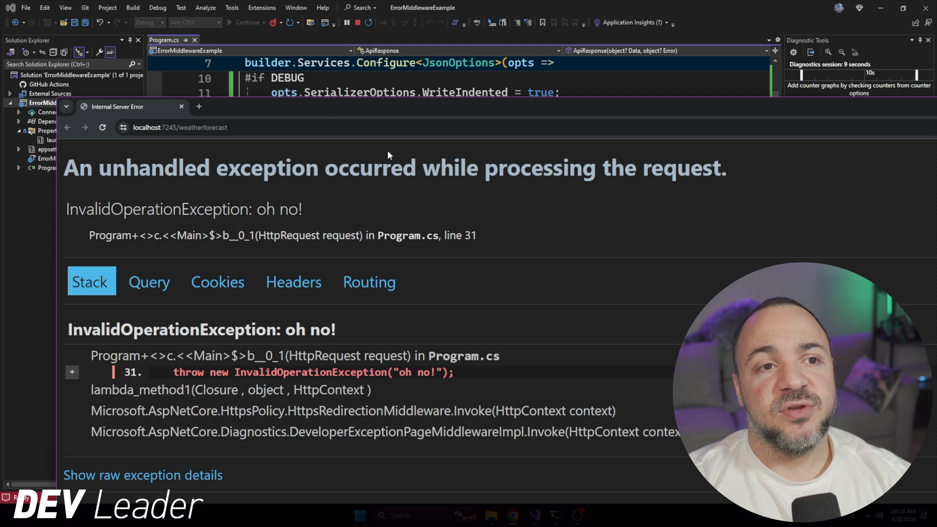
click(179, 127)
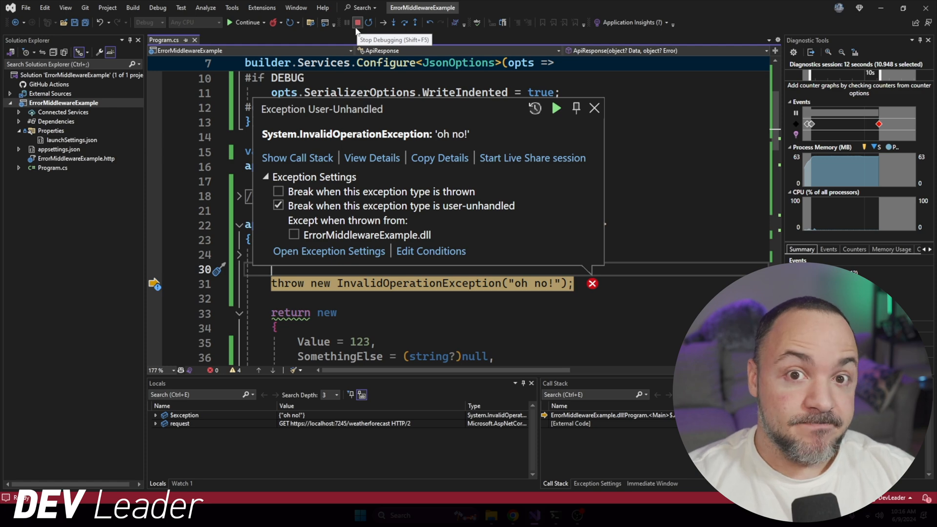
mouse_move(346, 22)
text(throw new)
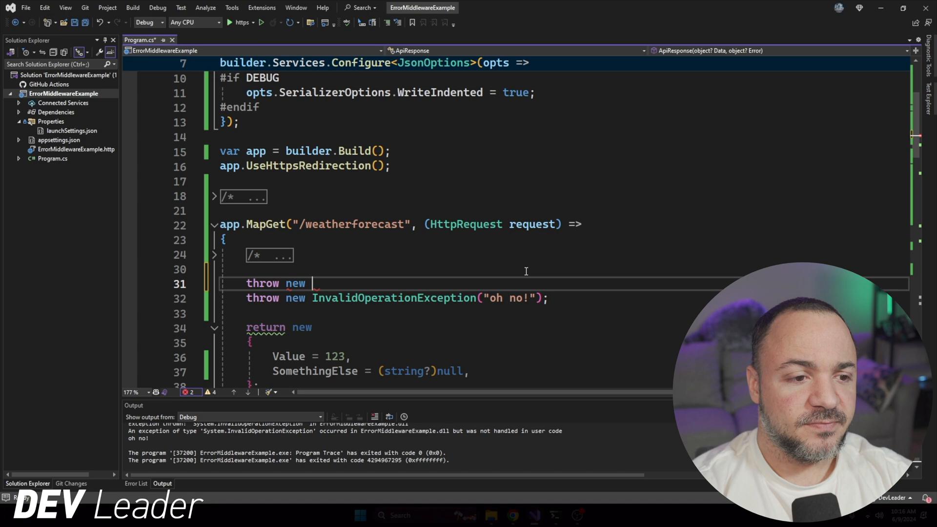
Throw a FileNotFoundException instead and continue running past it under the debugger
text(FileNotFoundException();)
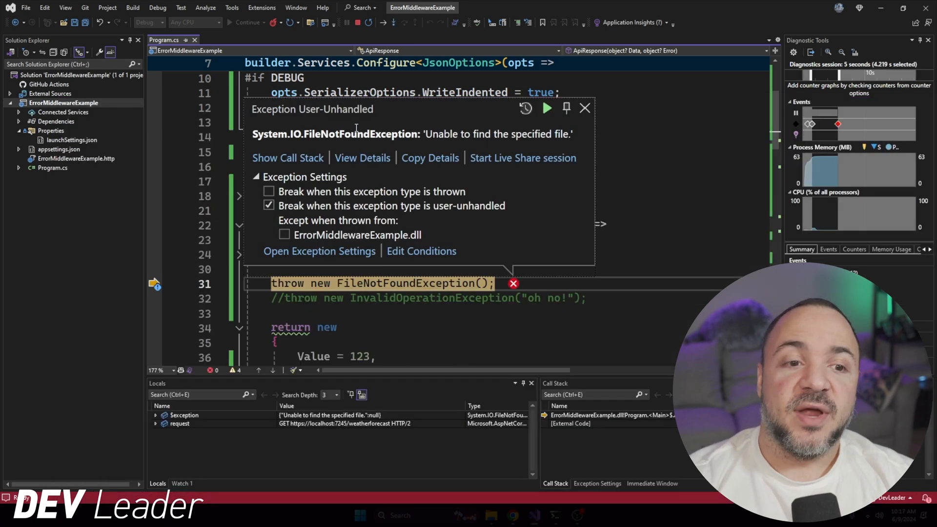
click(585, 108)
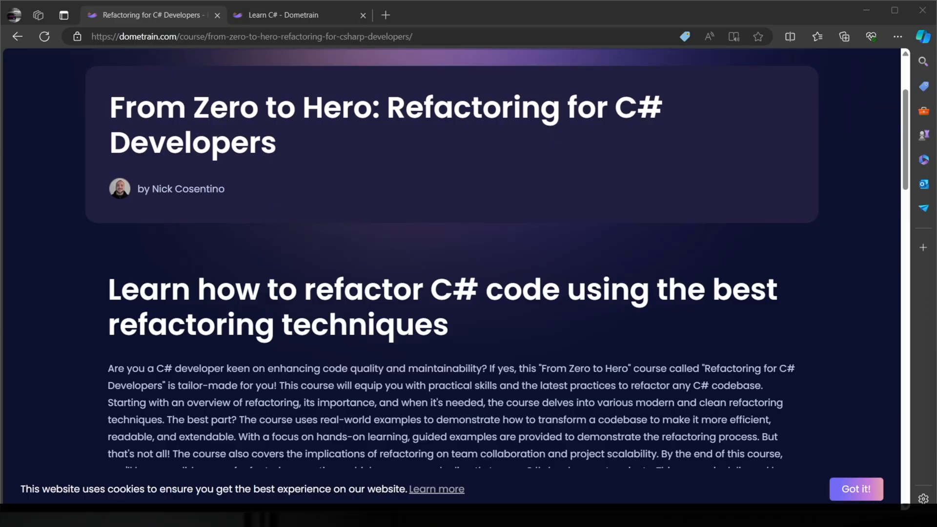
Scroll through the Dometrain Refactoring for C# Developers course description in Edge
scroll(down, 3)
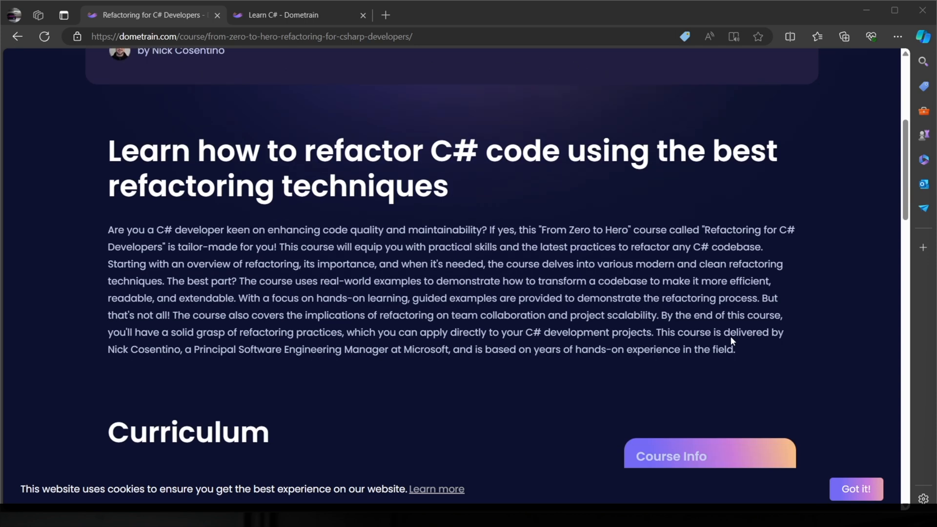
scroll(down, 3)
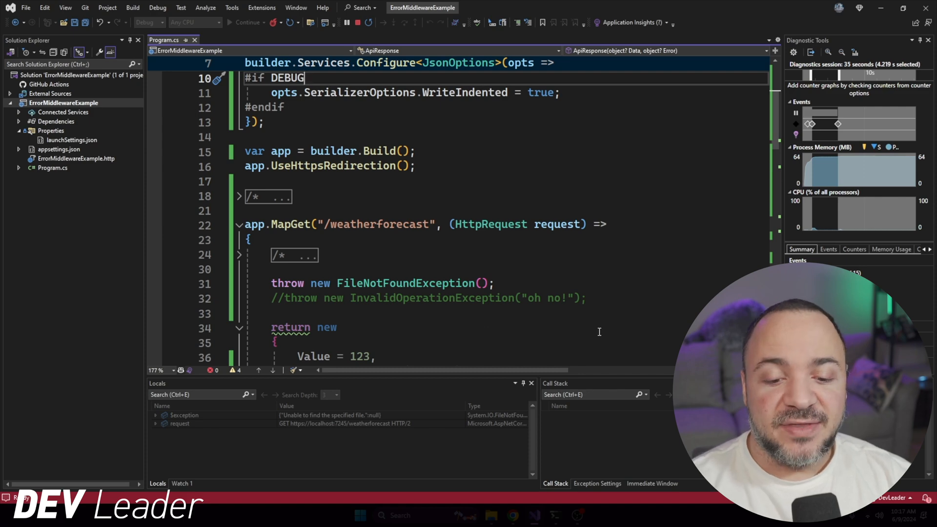
Stop debugging and show the app.UseExceptionHandler(x => x.Run(ErrorHandler)) registration in Program.cs
click(358, 22)
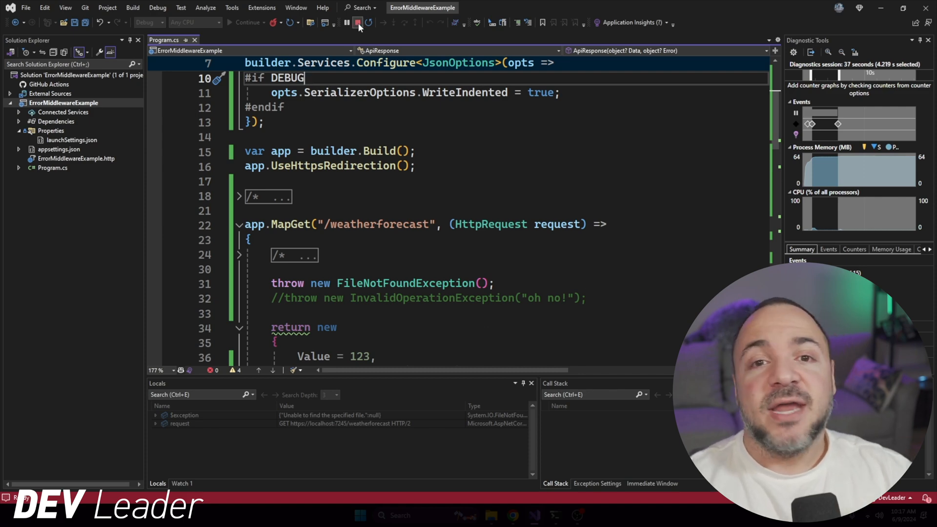
click(358, 22)
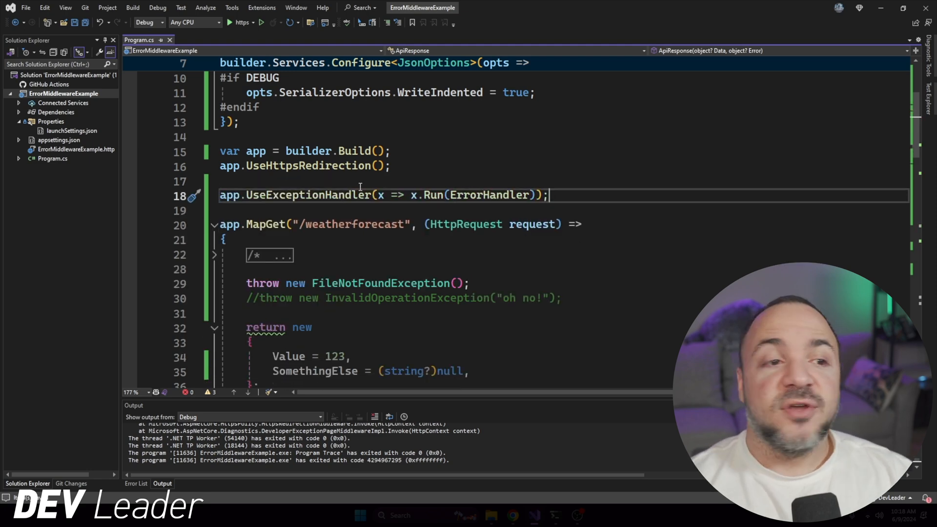
double_click(307, 195)
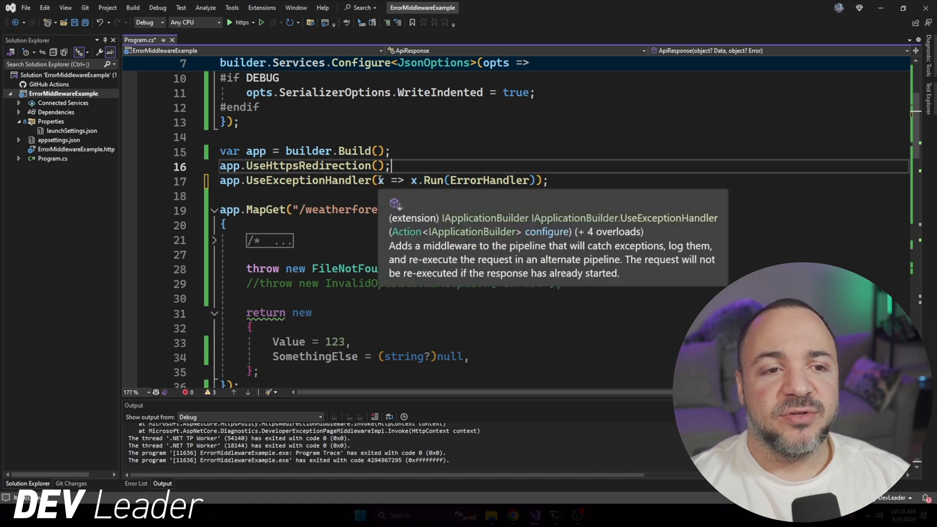
mouse_move(412, 180)
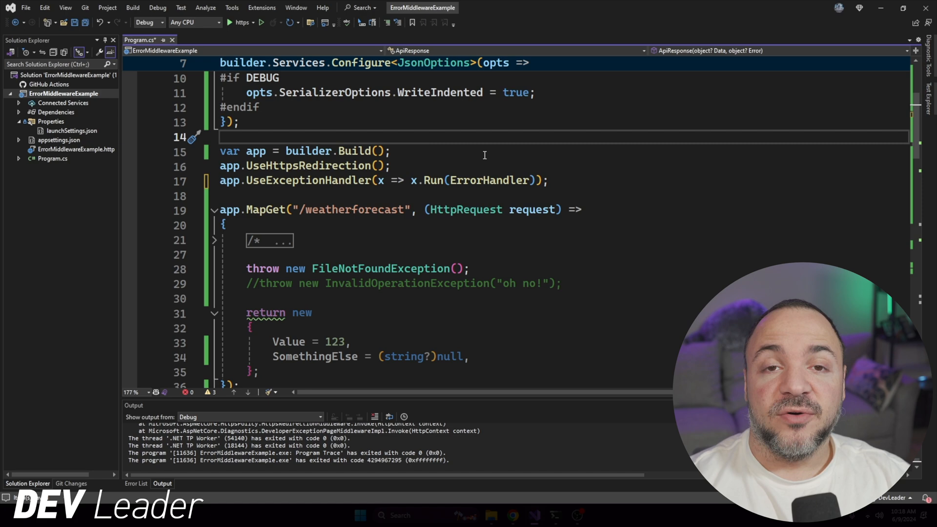
Scroll to the ErrorHandler method and highlight its name and the context Features lookup
scroll(down, 3)
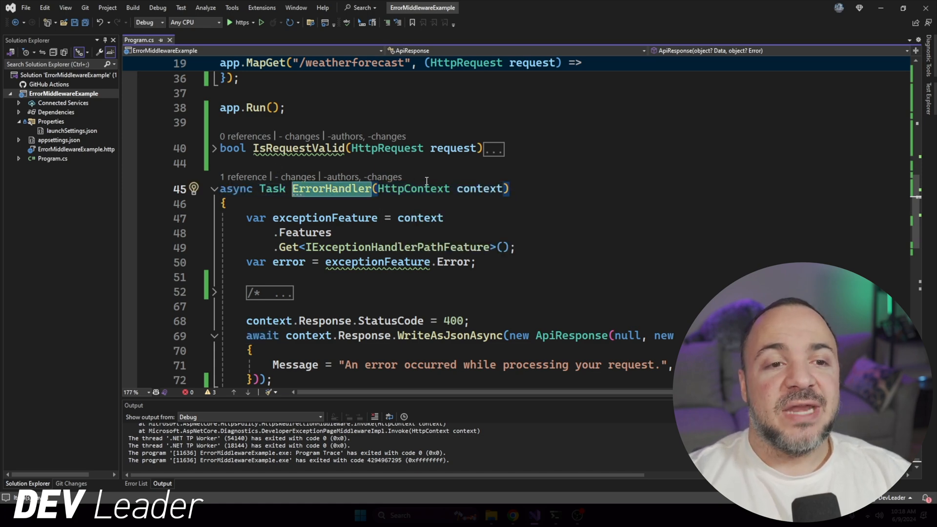
double_click(413, 188)
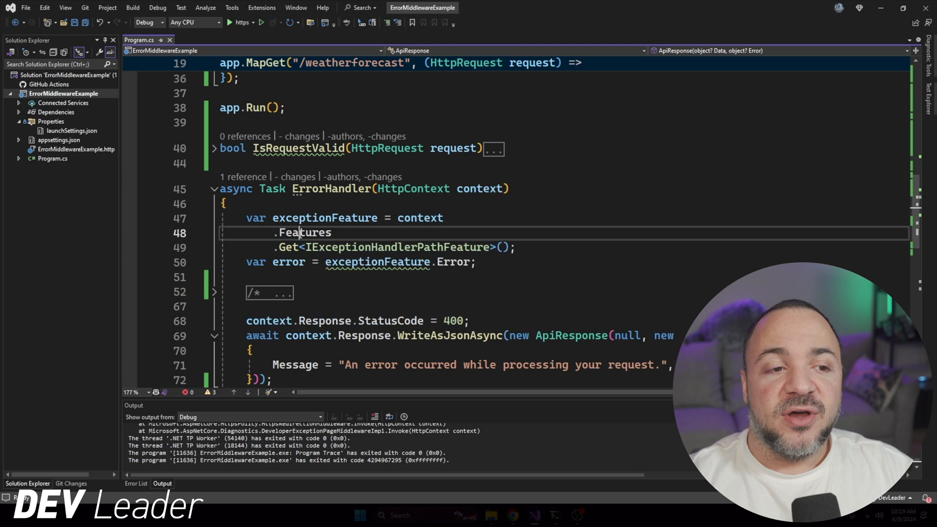
double_click(304, 232)
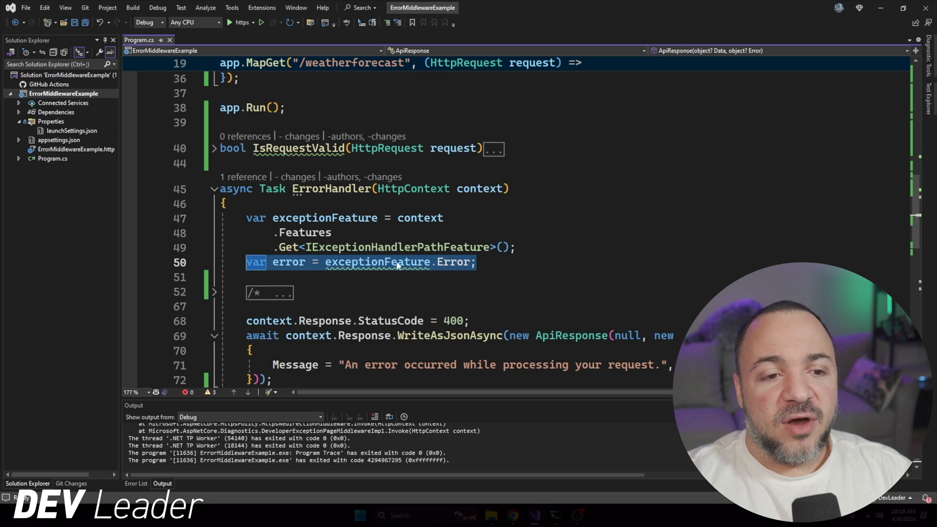
scroll(down, 3)
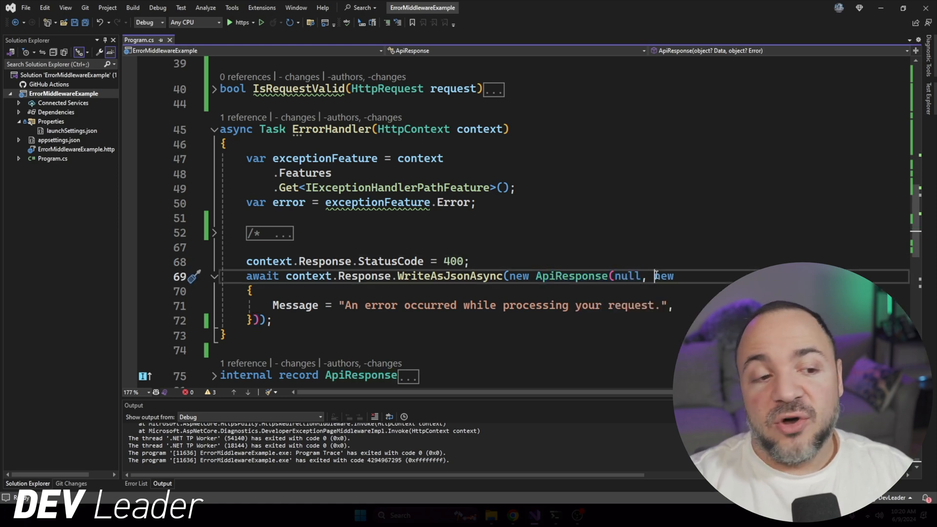
Review the ApiResponse record's Error parameter and Features access, then start the API with debugging
drag(655, 277, 254, 320)
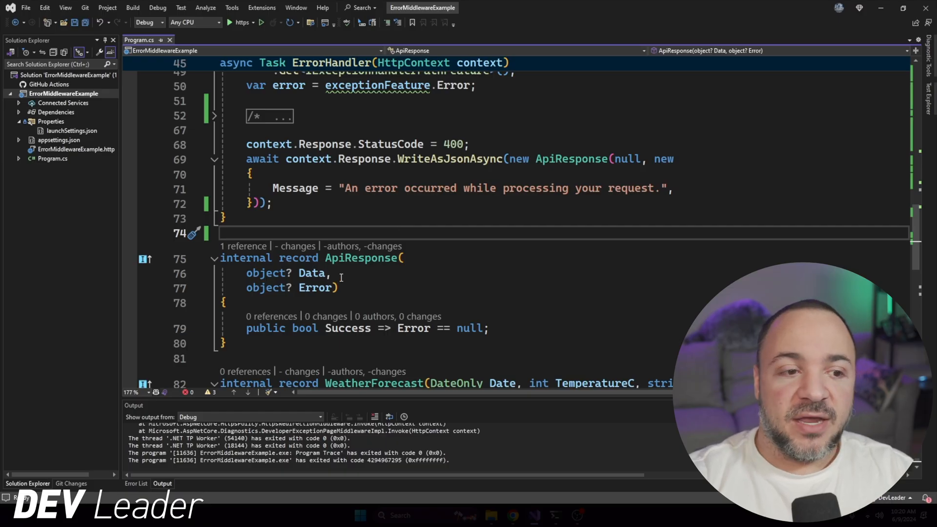
double_click(287, 272)
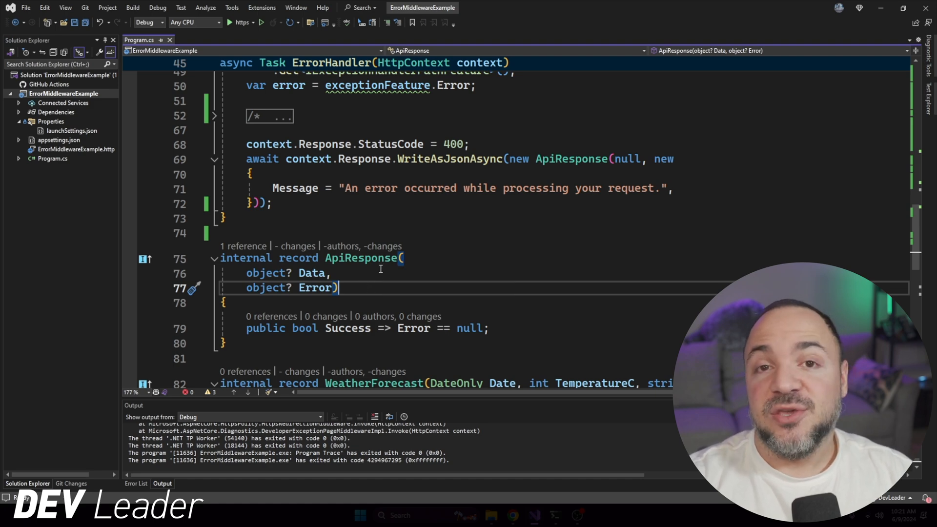
mouse_move(418, 217)
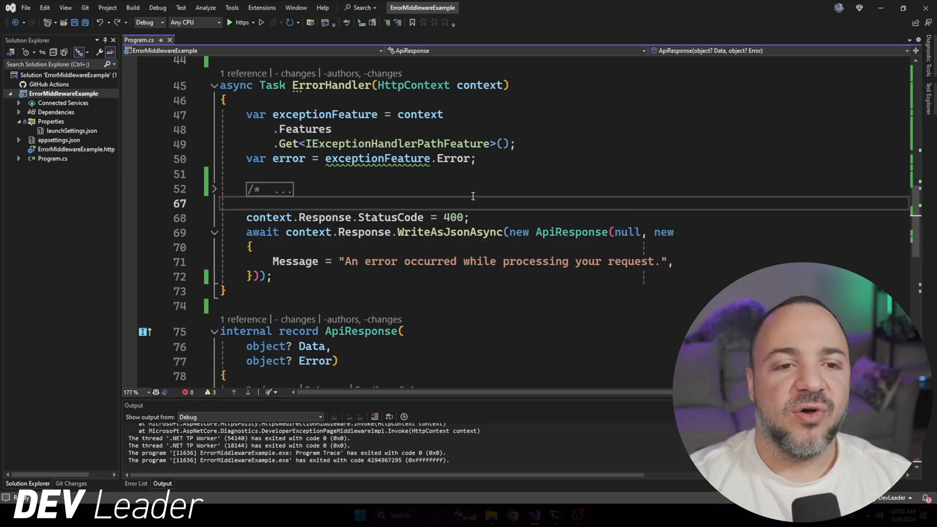
drag(245, 217, 273, 276)
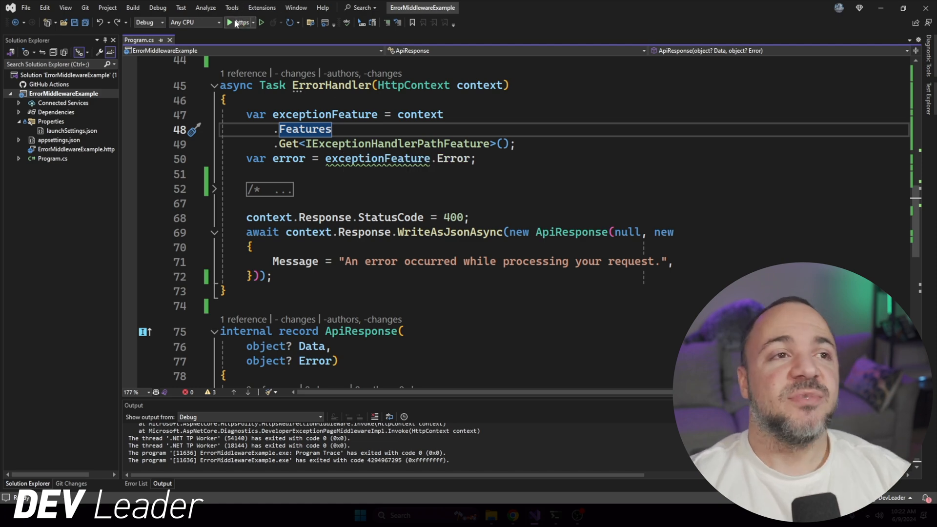
click(236, 23)
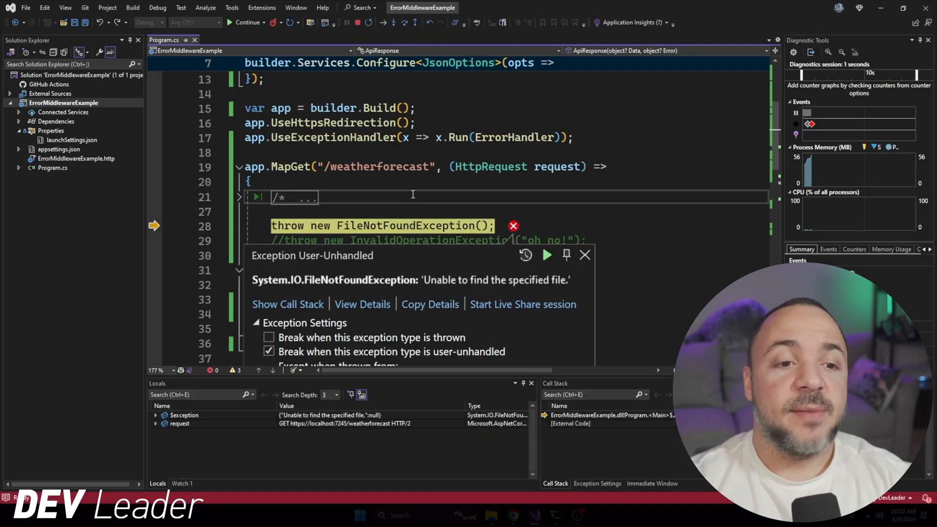
Continue past the exception, inspect the JSON error with success false in the browser, then stop debugging
click(245, 22)
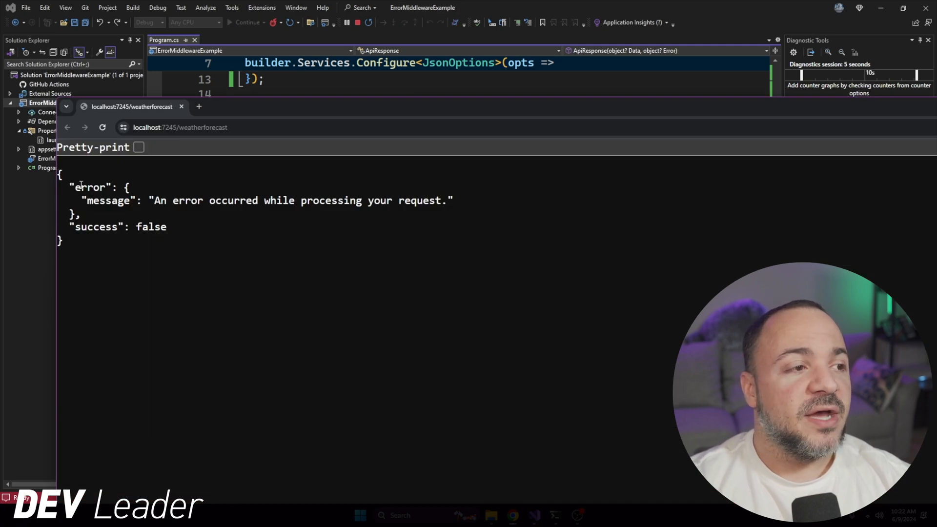
double_click(91, 187)
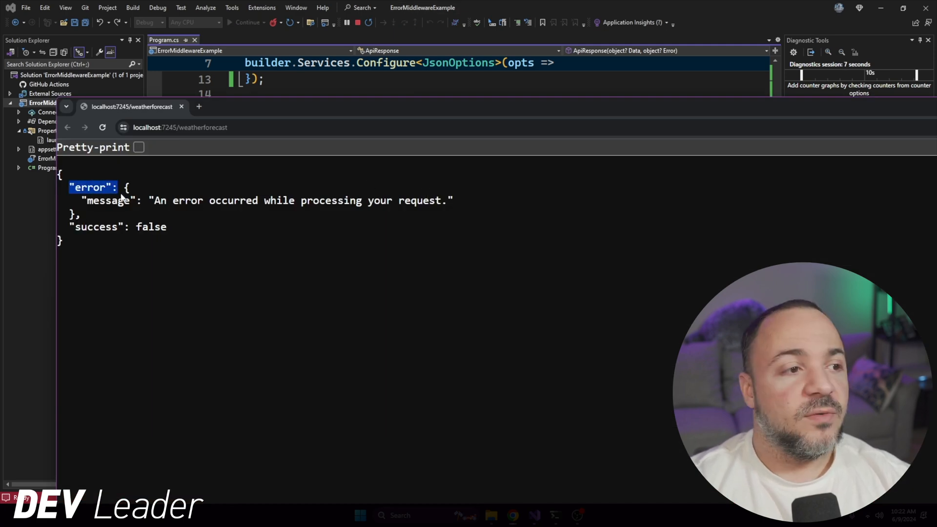
click(107, 200)
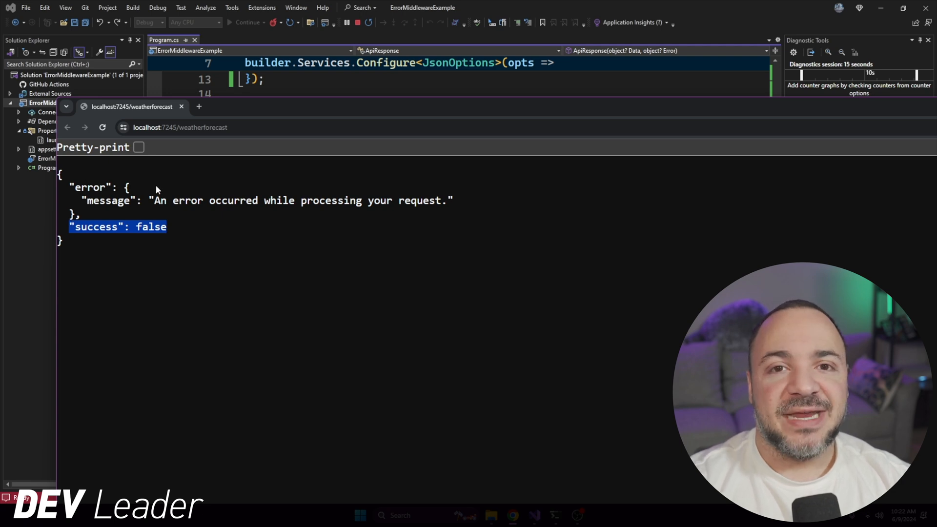
mouse_move(167, 175)
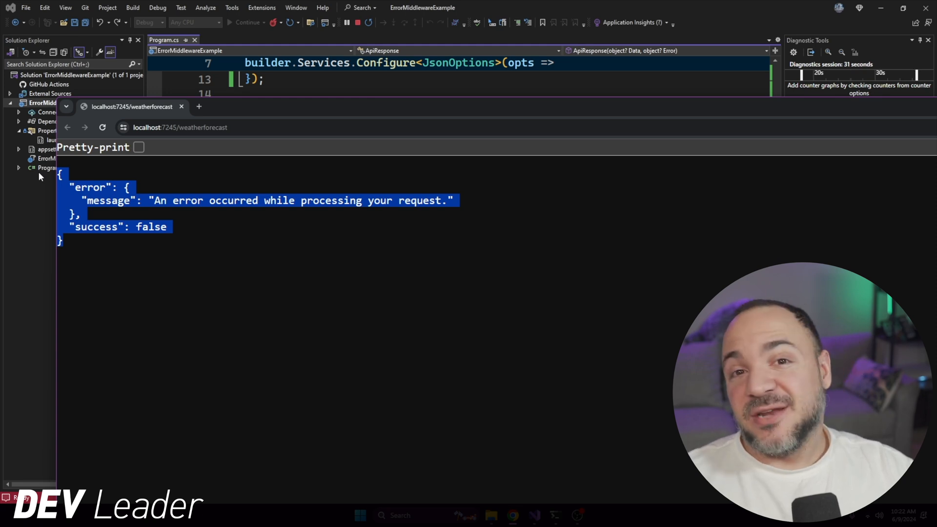
mouse_move(445, 185)
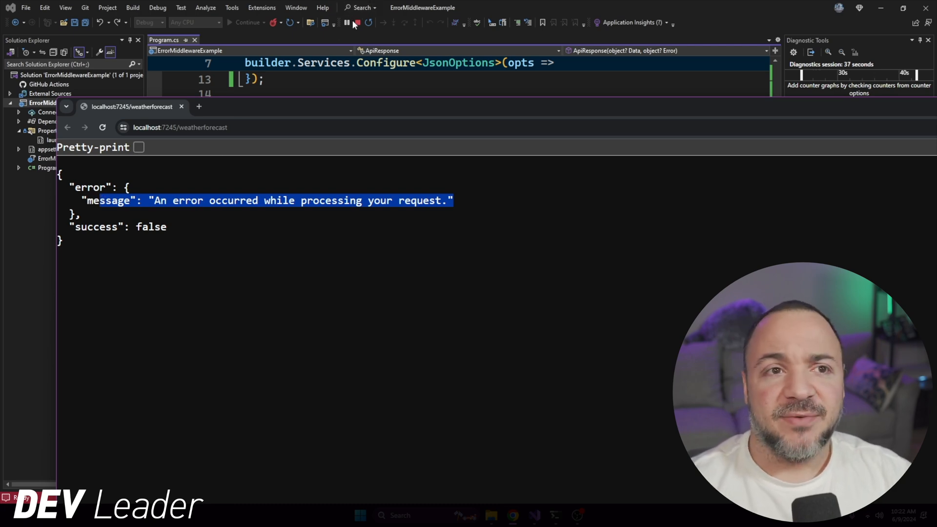
mouse_move(357, 23)
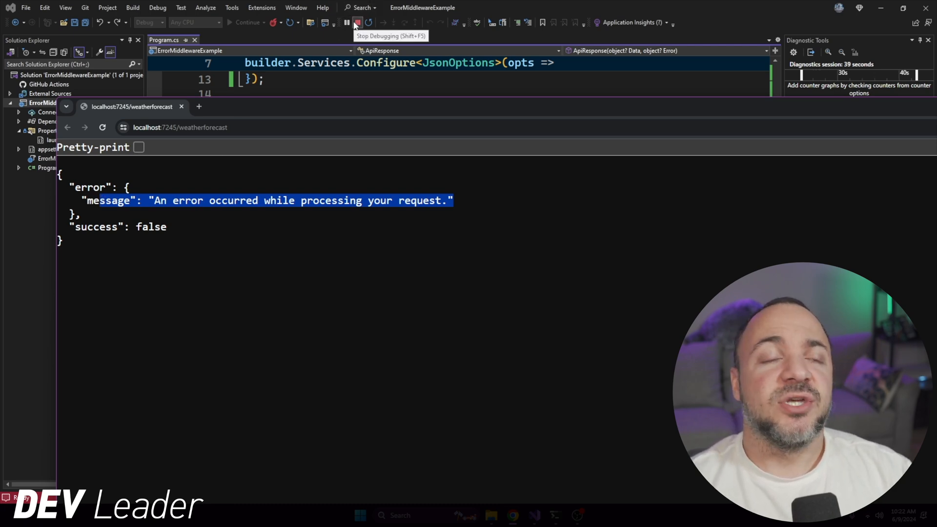
click(357, 23)
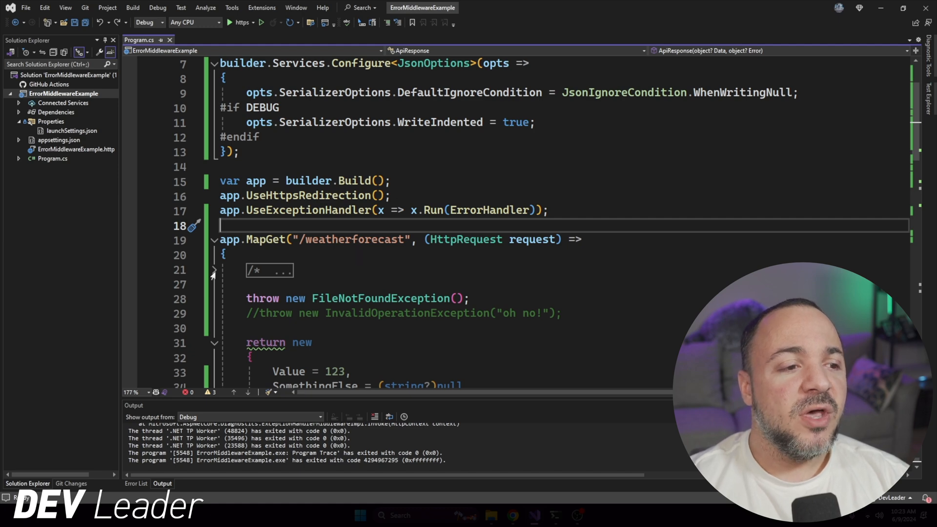
Expand the IsRequestValid check block and select the throw keywords to replace with return new ApiResponse(
click(213, 273)
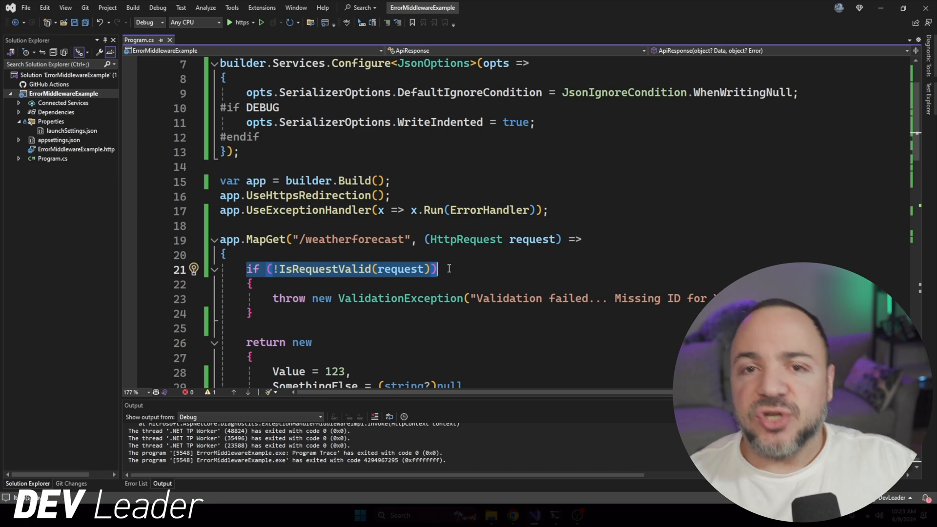
mouse_move(500, 247)
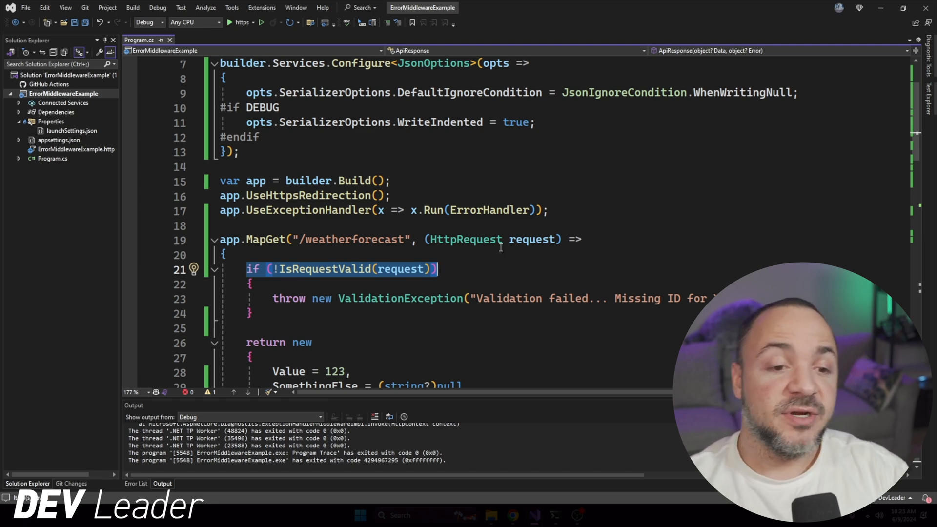
double_click(400, 299)
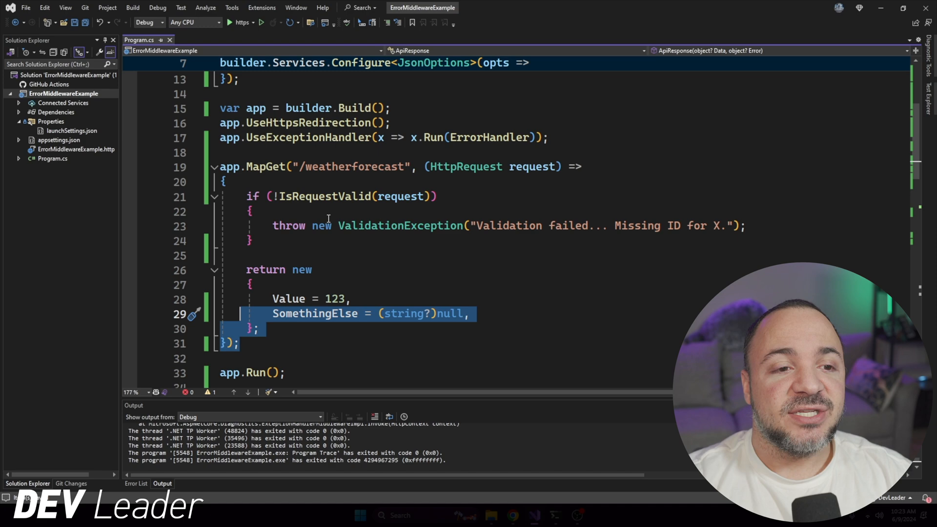
click(251, 211)
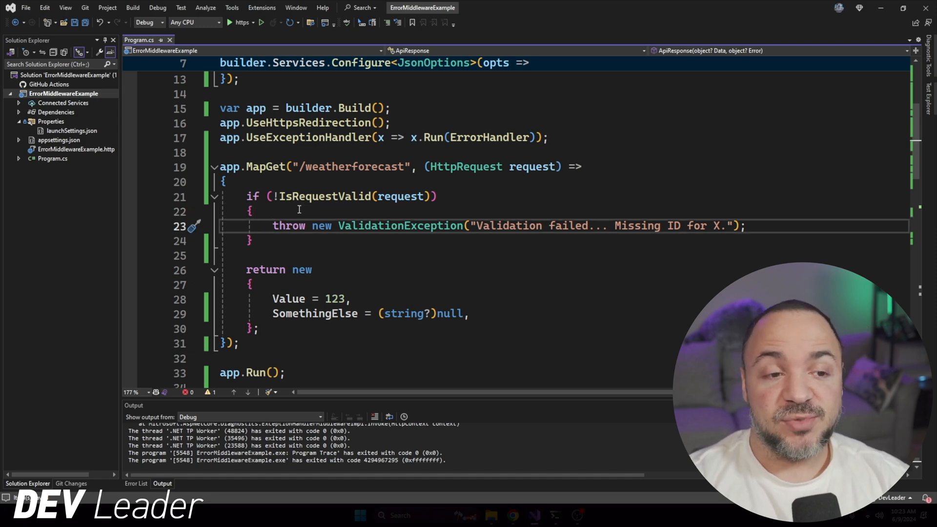
drag(273, 225, 338, 225)
text(return new ApiResponse()
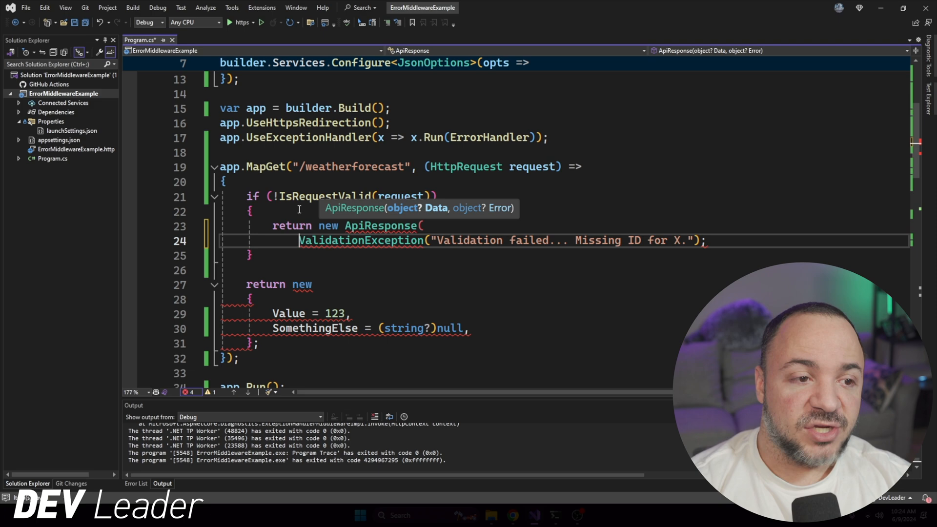
Make the endpoint return ApiResponse with null data and a new ValidationException
text(null,)
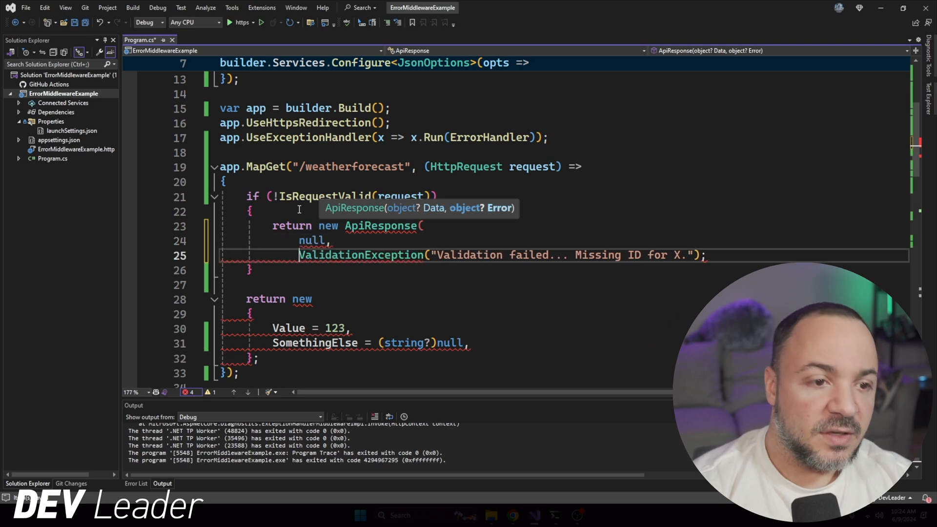
double_click(360, 255)
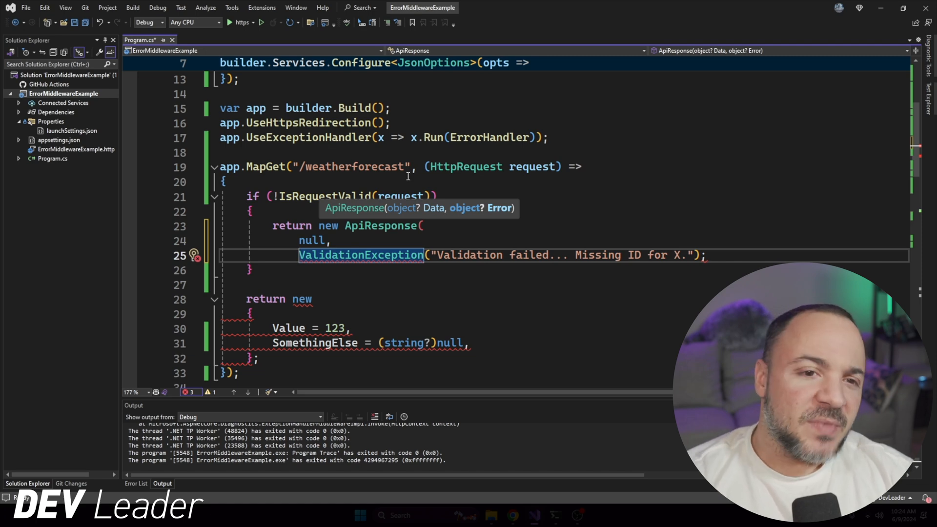
mouse_move(467, 216)
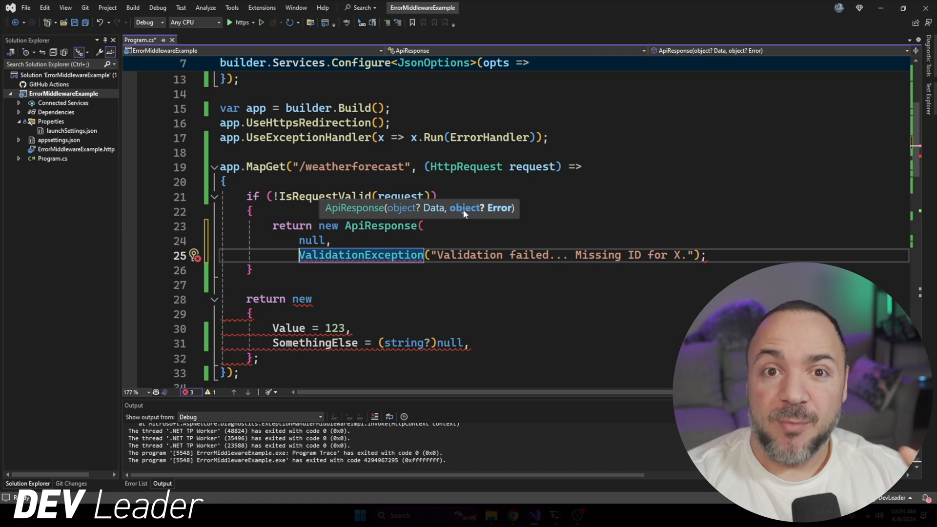
mouse_move(398, 249)
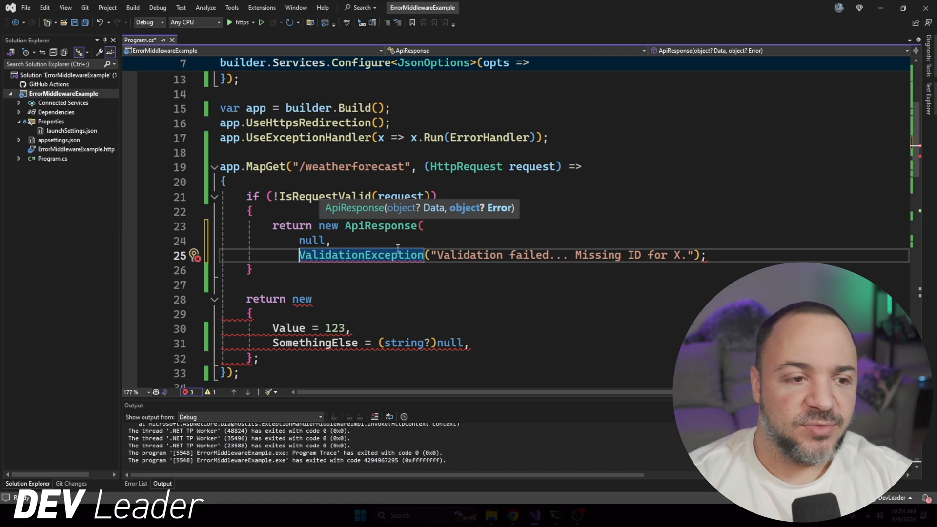
text(new)
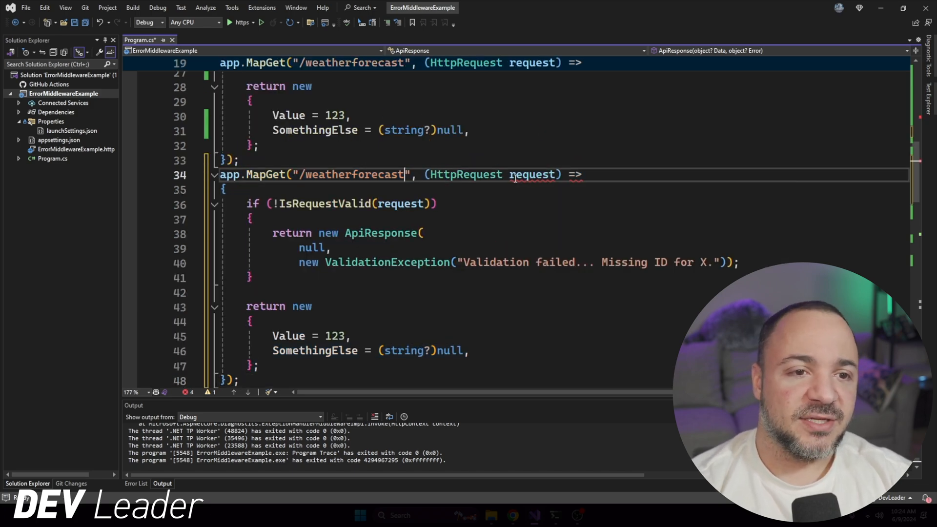
Set the second MapGet route string to "/dosomethingelse", keeping the same validation logic
text(/dosomethingelse)
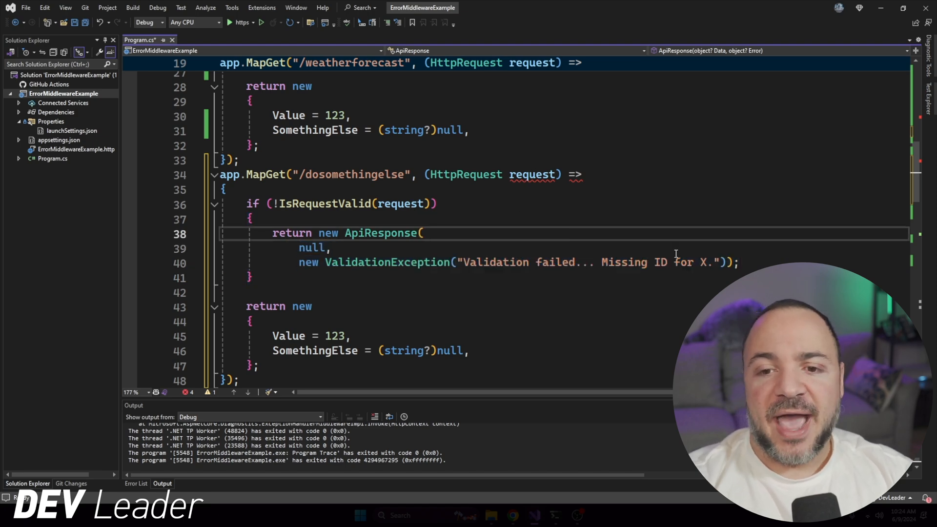
drag(603, 261, 711, 261)
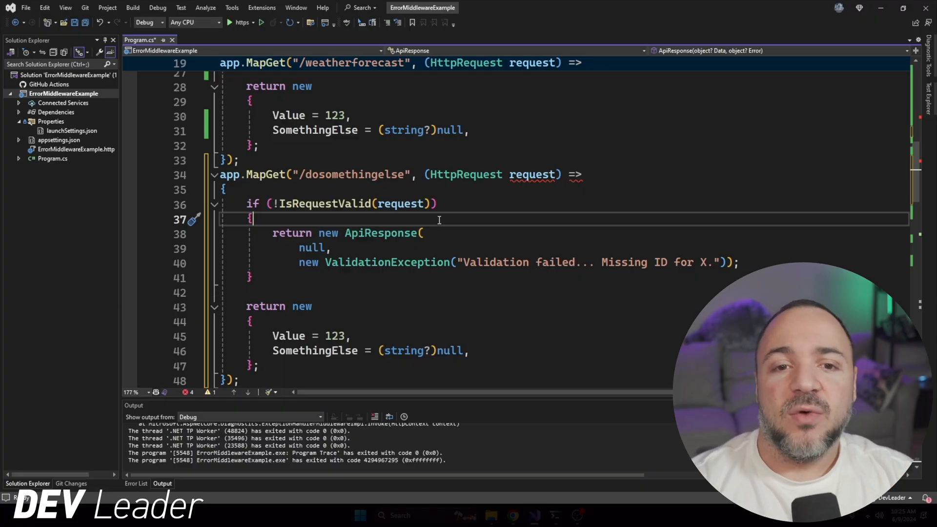
Delete the /dosomethingelse MapGet block and wrap the ValidationException message onto its own line
click(214, 175)
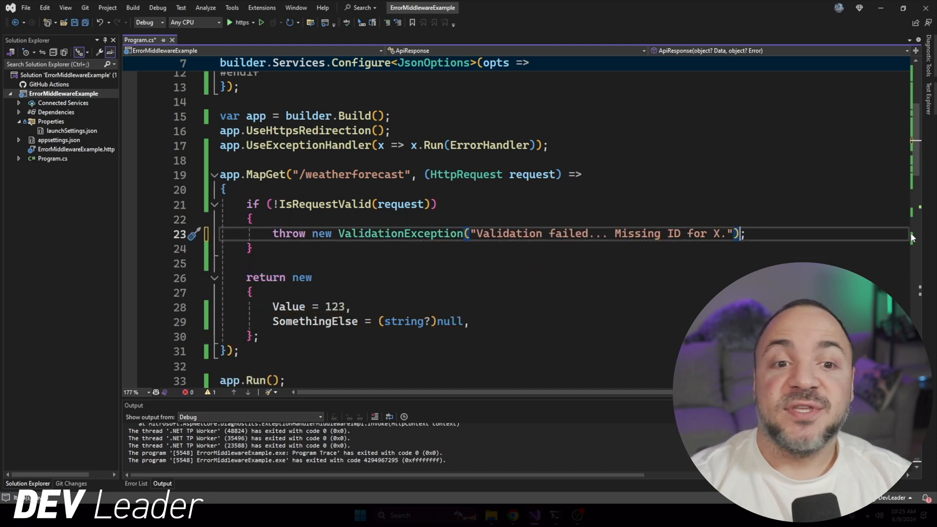
key(Enter)
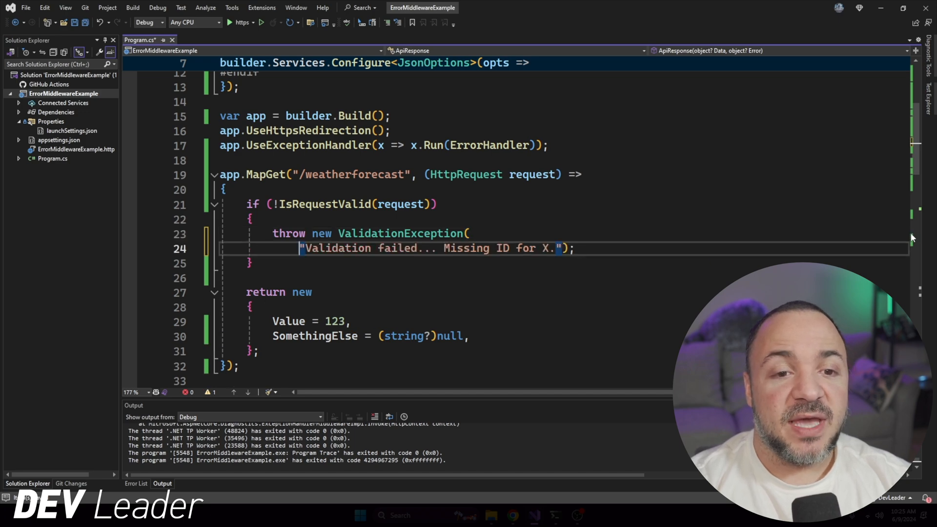
click(251, 219)
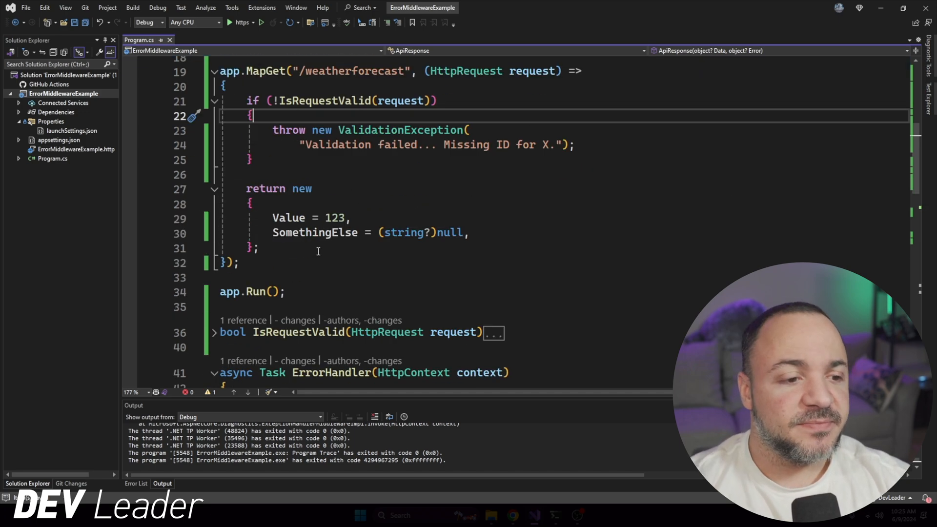
scroll(down, 3)
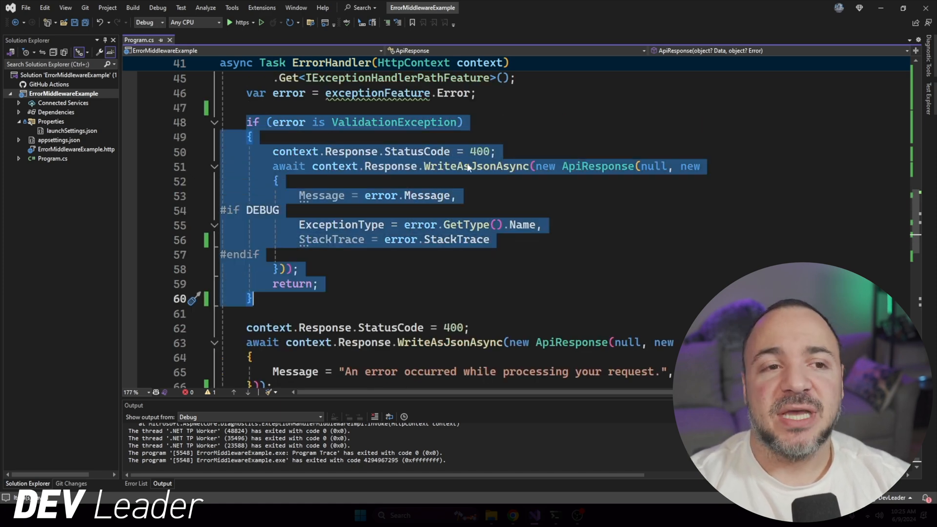
double_click(394, 122)
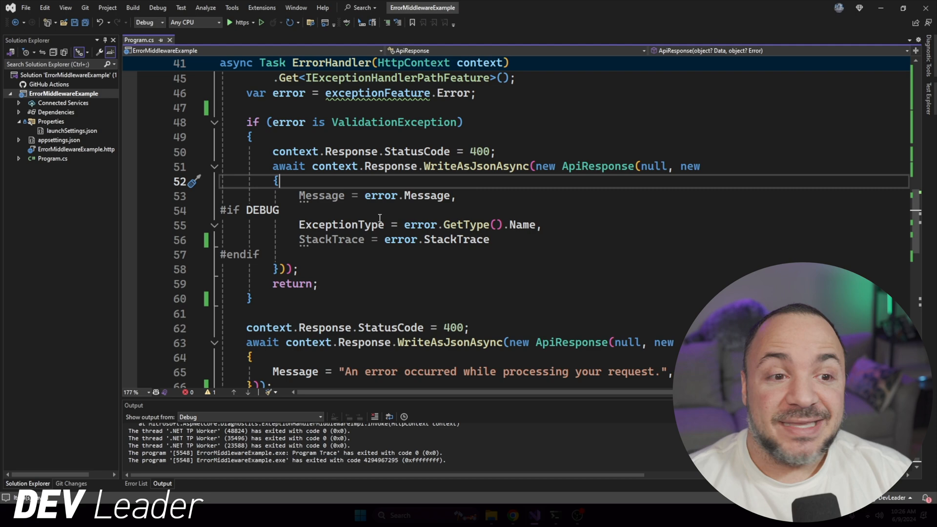
double_click(341, 225)
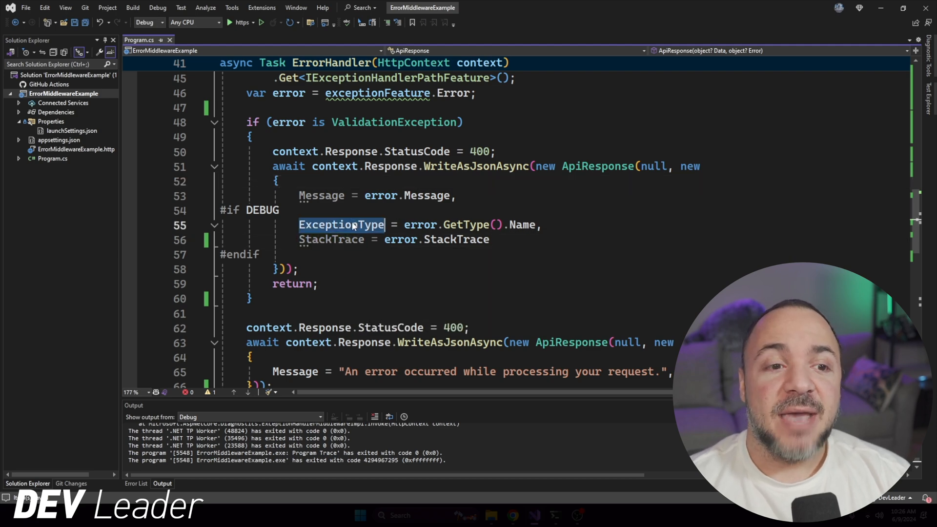
mouse_move(473, 224)
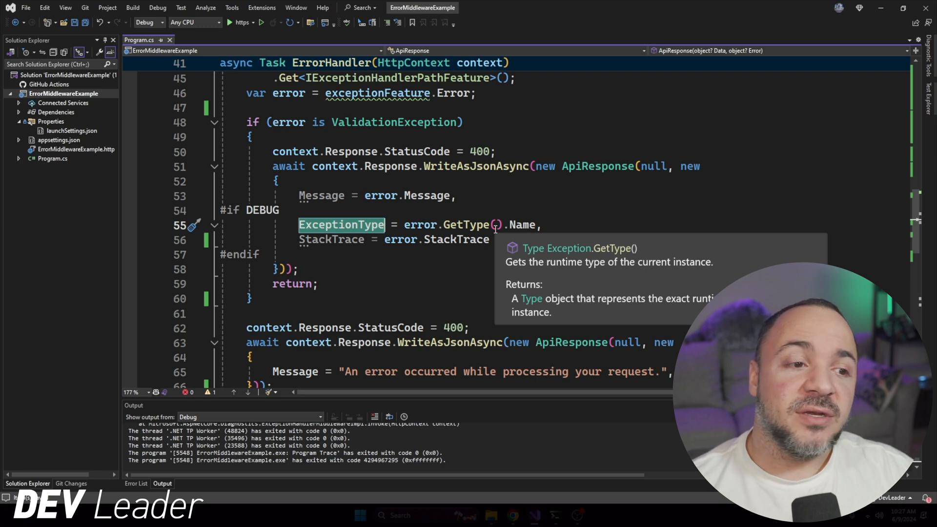
mouse_move(484, 152)
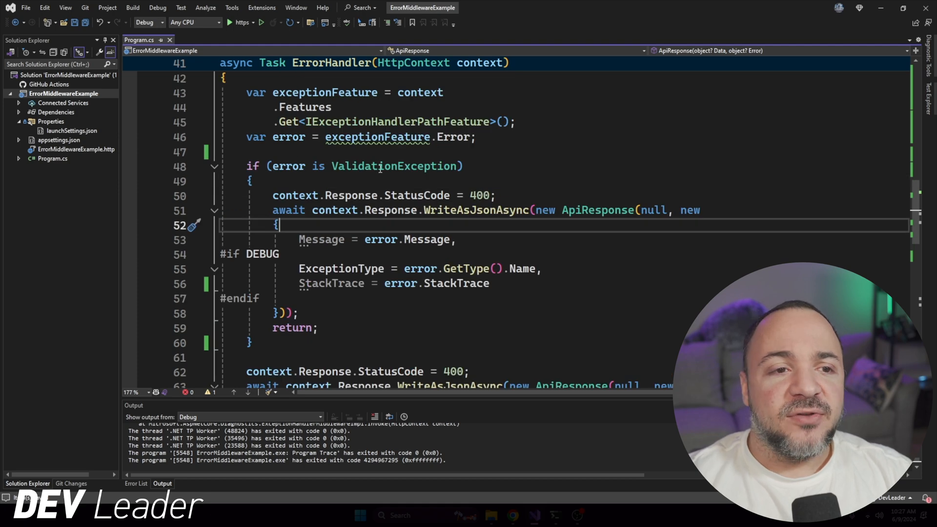
double_click(394, 166)
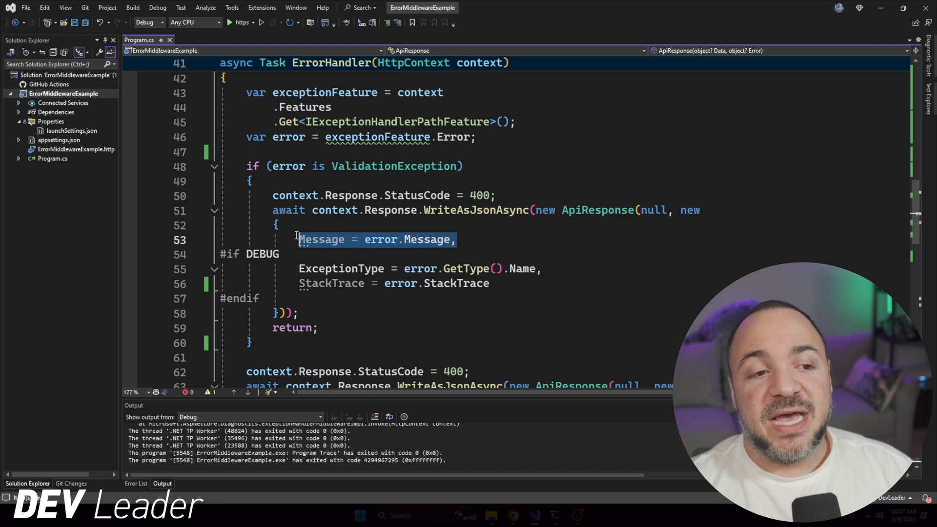
mouse_move(431, 241)
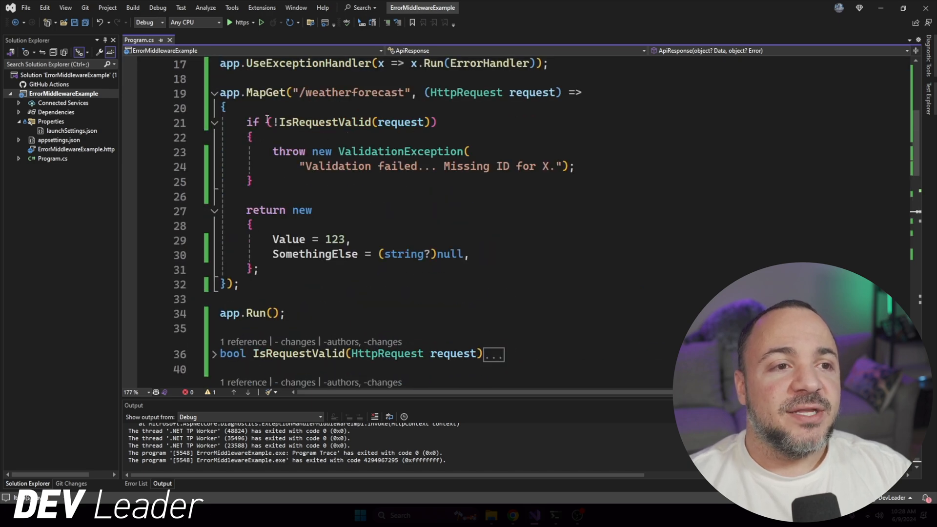
Change IsRequestValid to return false and start the API with the https profile
click(346, 122)
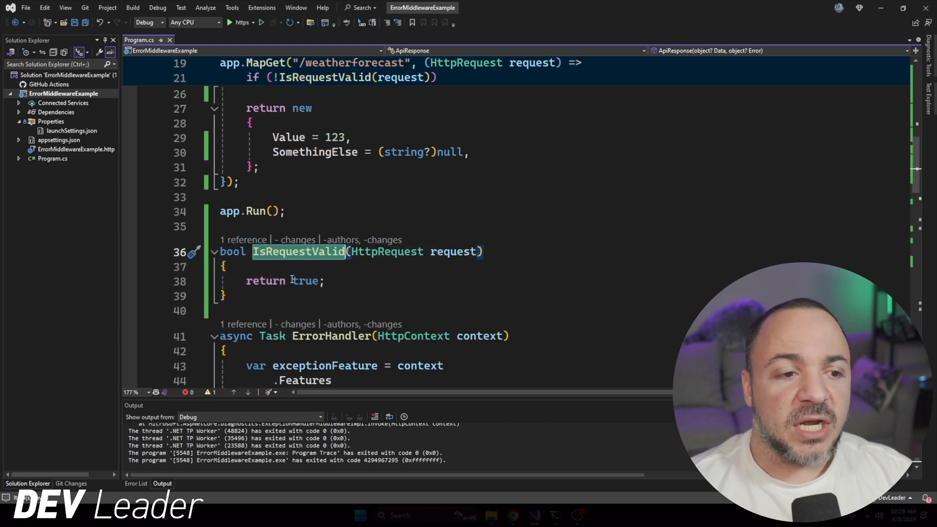
text(false)
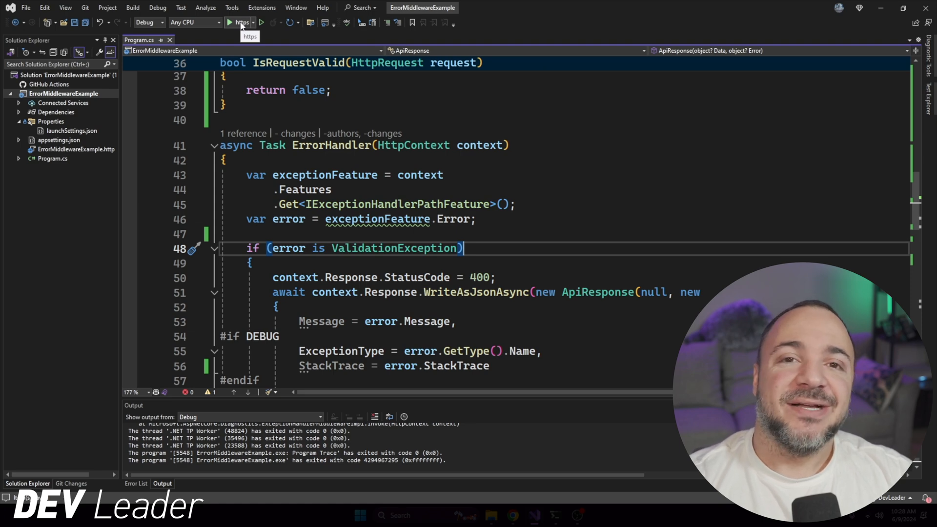
click(230, 23)
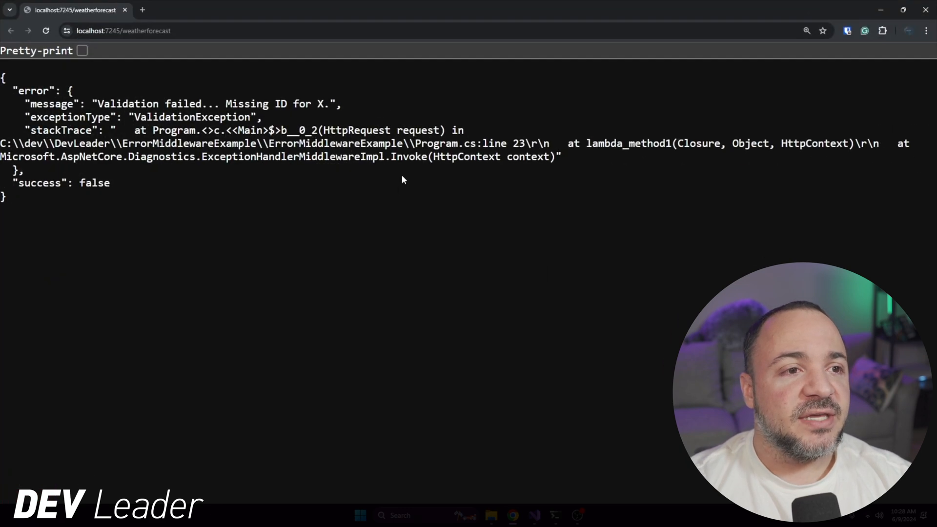
mouse_move(33, 87)
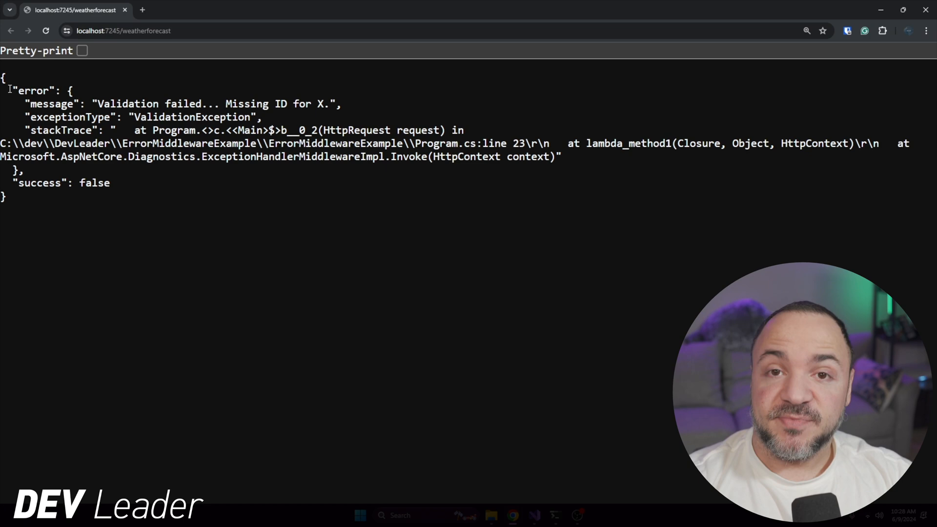
Highlight the error property and select the whole JSON response at localhost:7245/weatherforecast
double_click(35, 89)
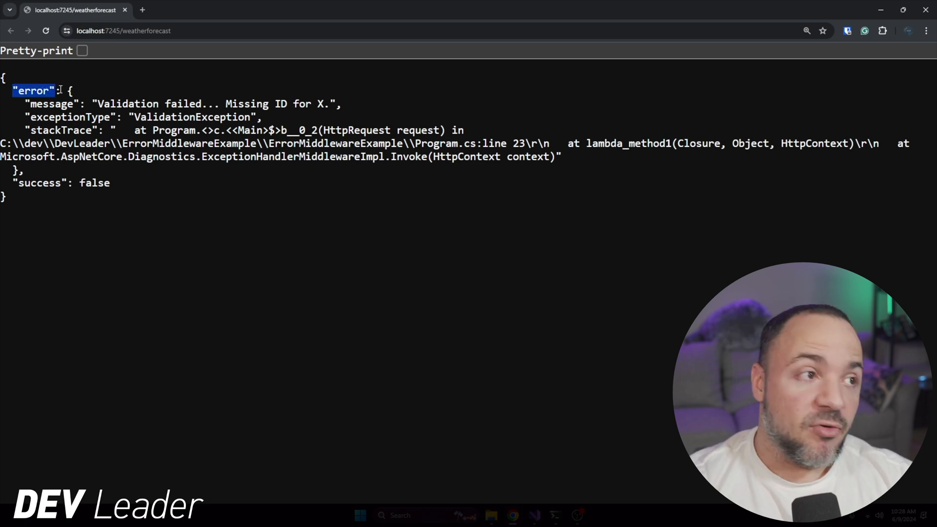
double_click(51, 103)
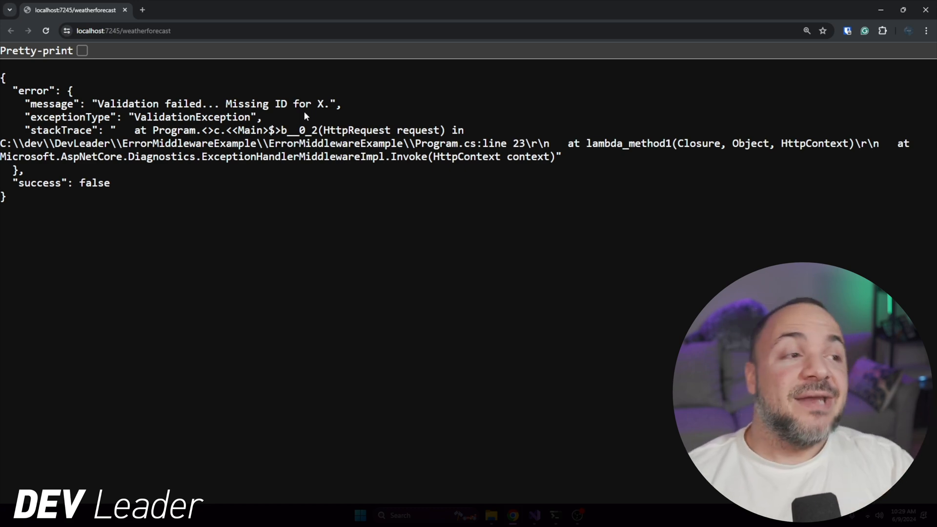
mouse_move(123, 166)
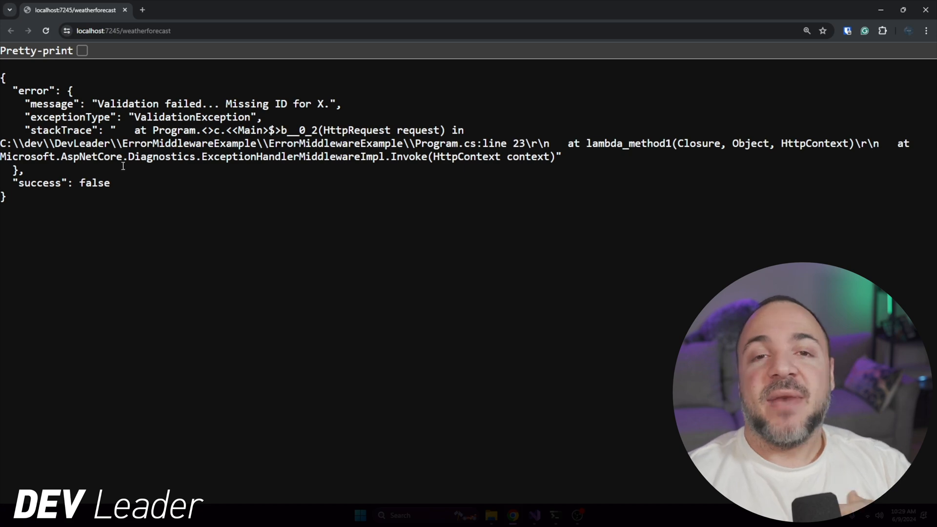
key(ctrl+a)
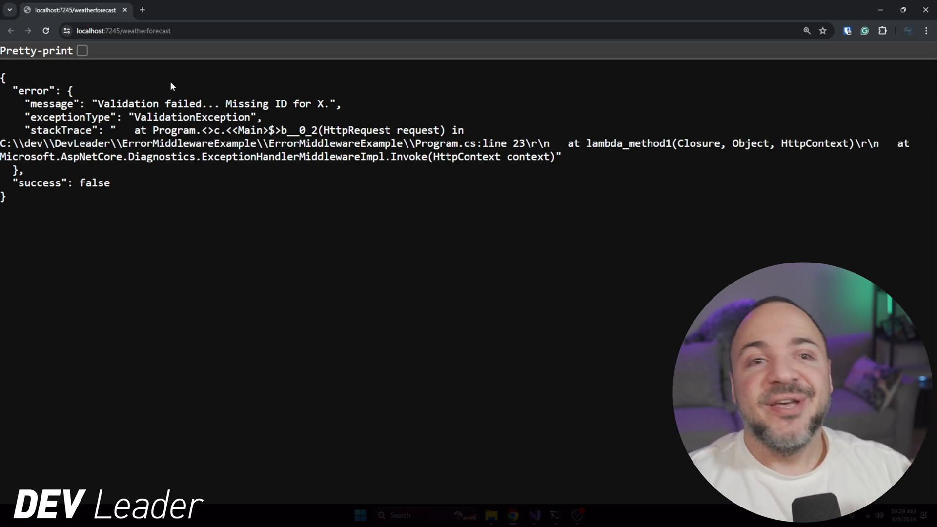
mouse_move(104, 195)
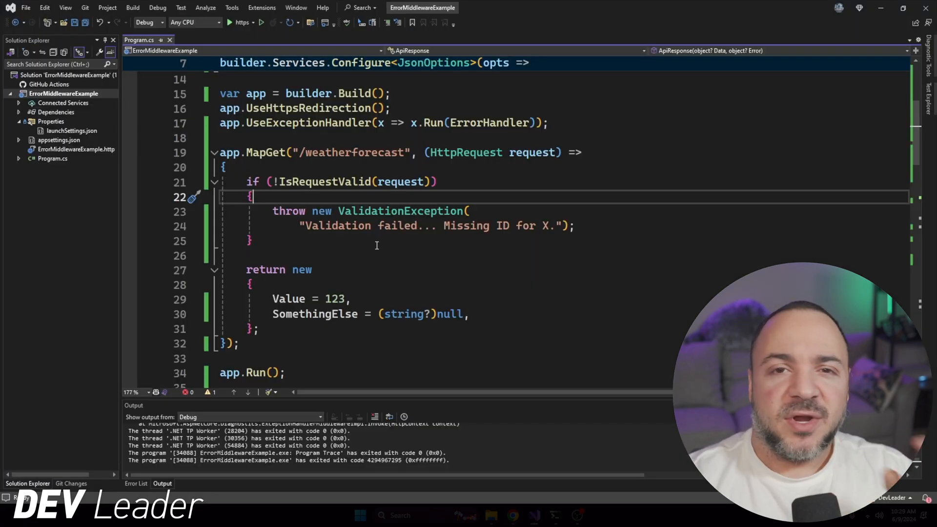
click(250, 240)
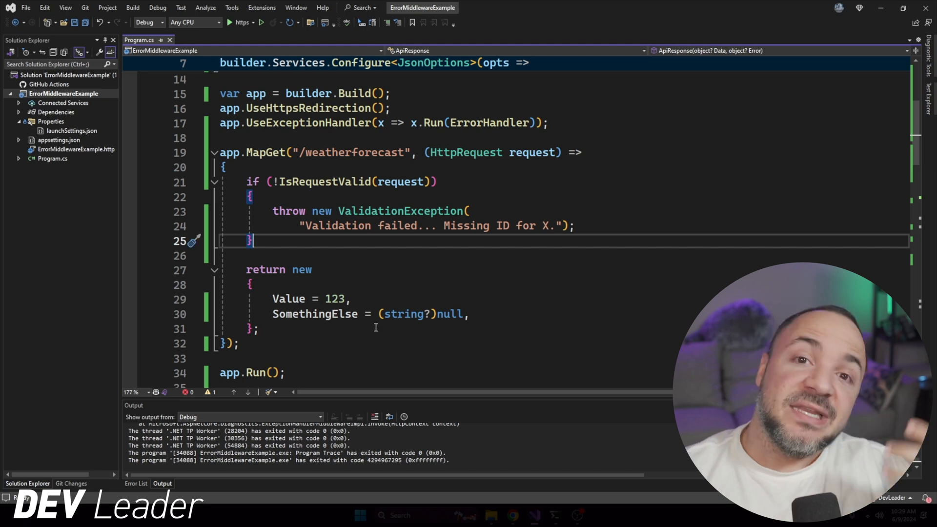
mouse_move(424, 263)
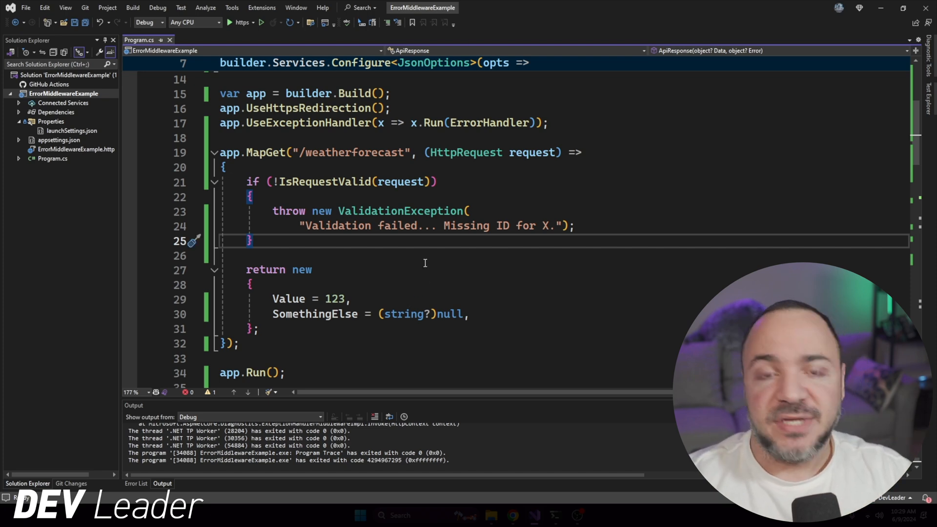
scroll(down, 3)
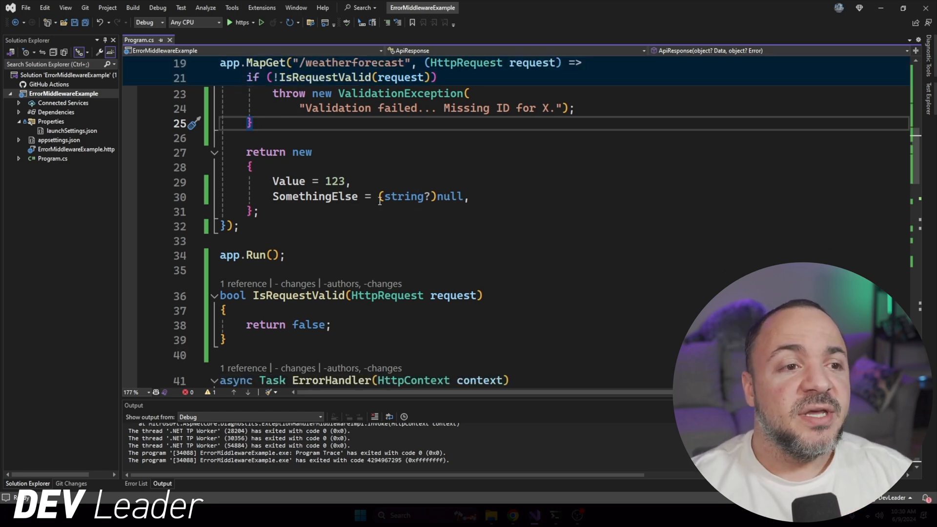
scroll(down, 3)
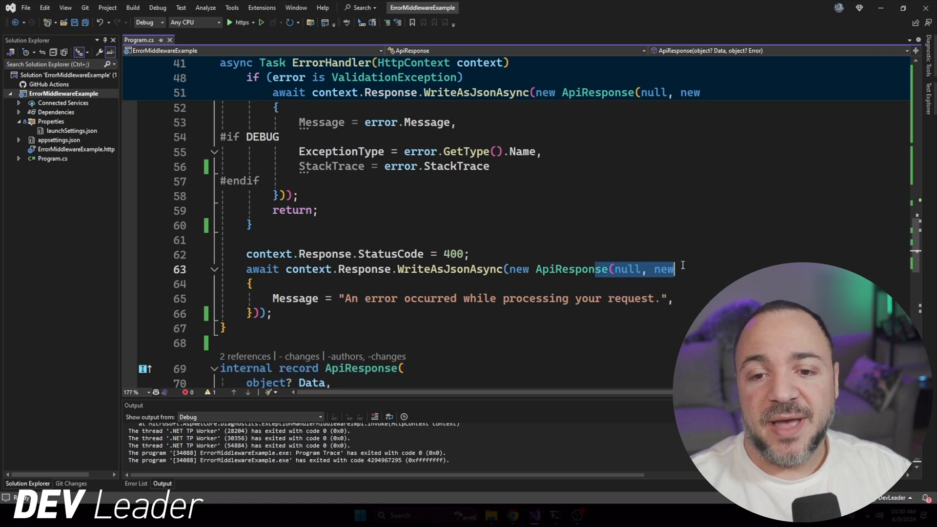
click(570, 270)
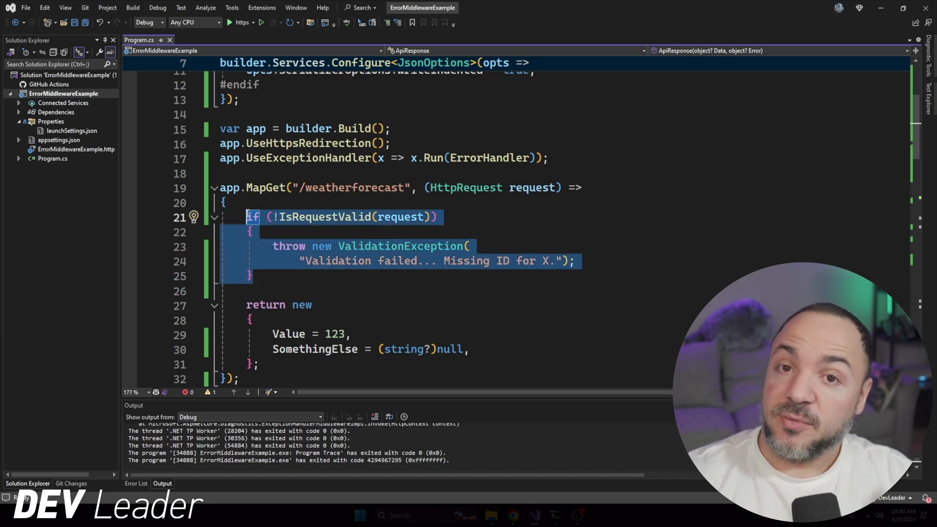
mouse_move(338, 217)
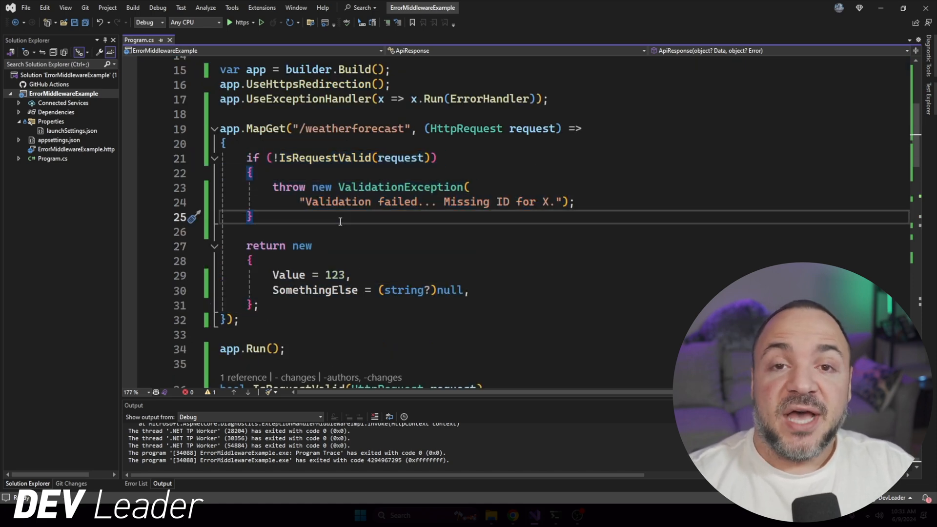
click(258, 305)
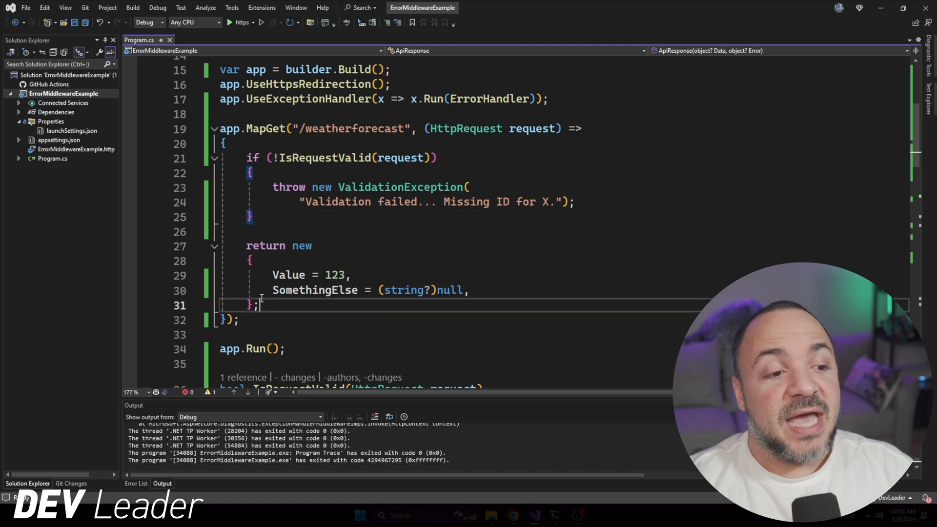
drag(246, 245, 256, 306)
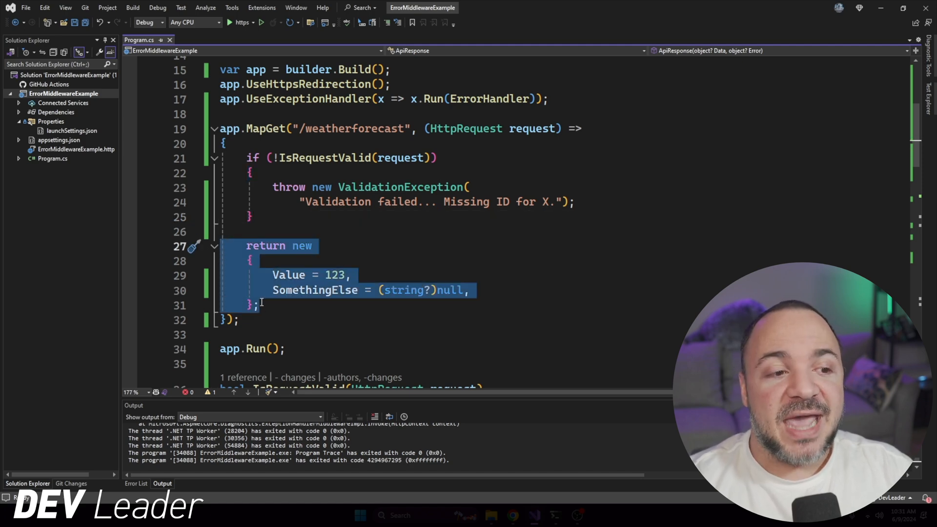